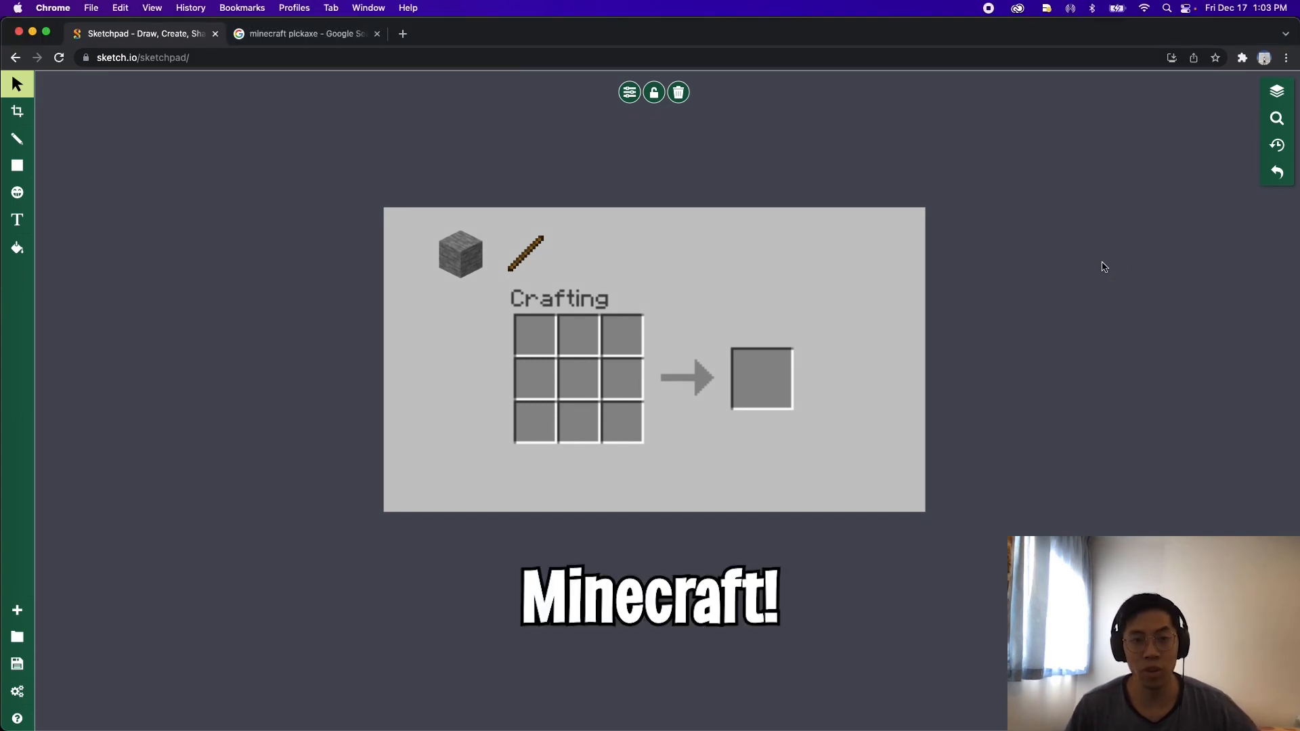
# Place a block in the crafting grid to form the pickaxe recipe
pyautogui.click(526, 253)
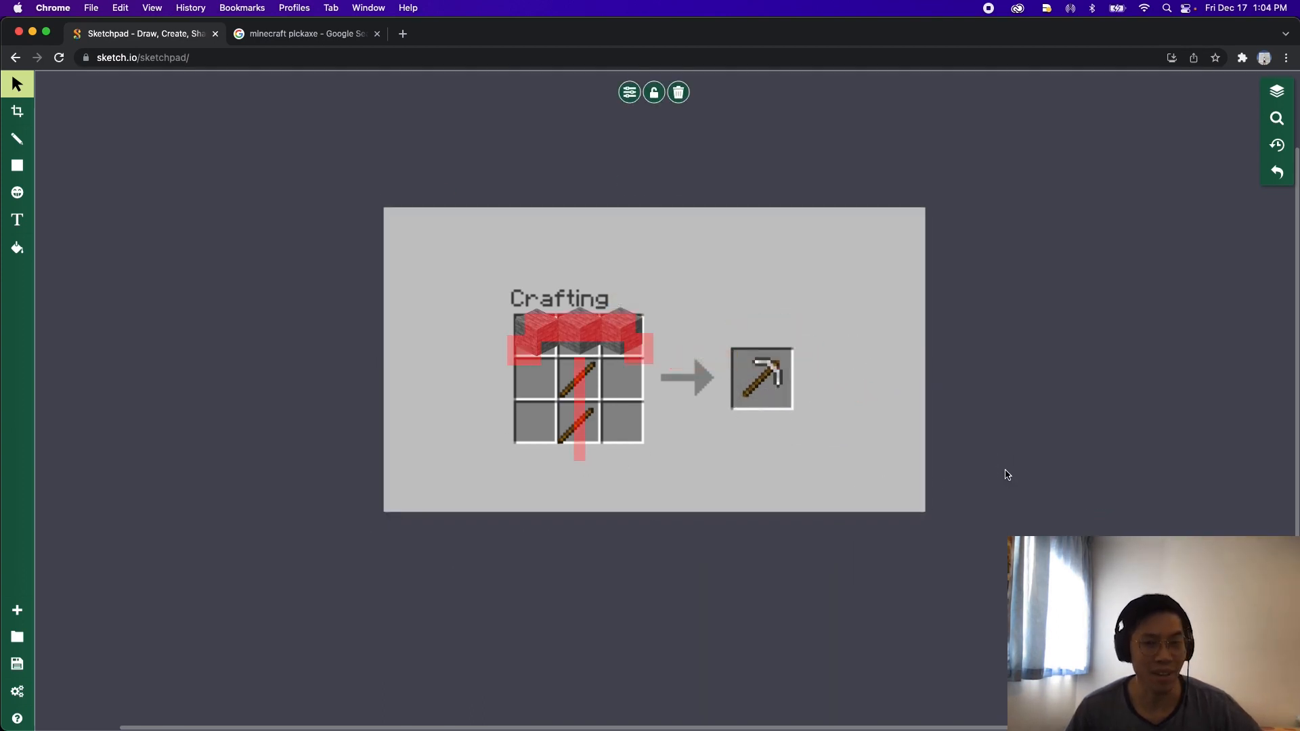
pyautogui.moveTo(1000, 475)
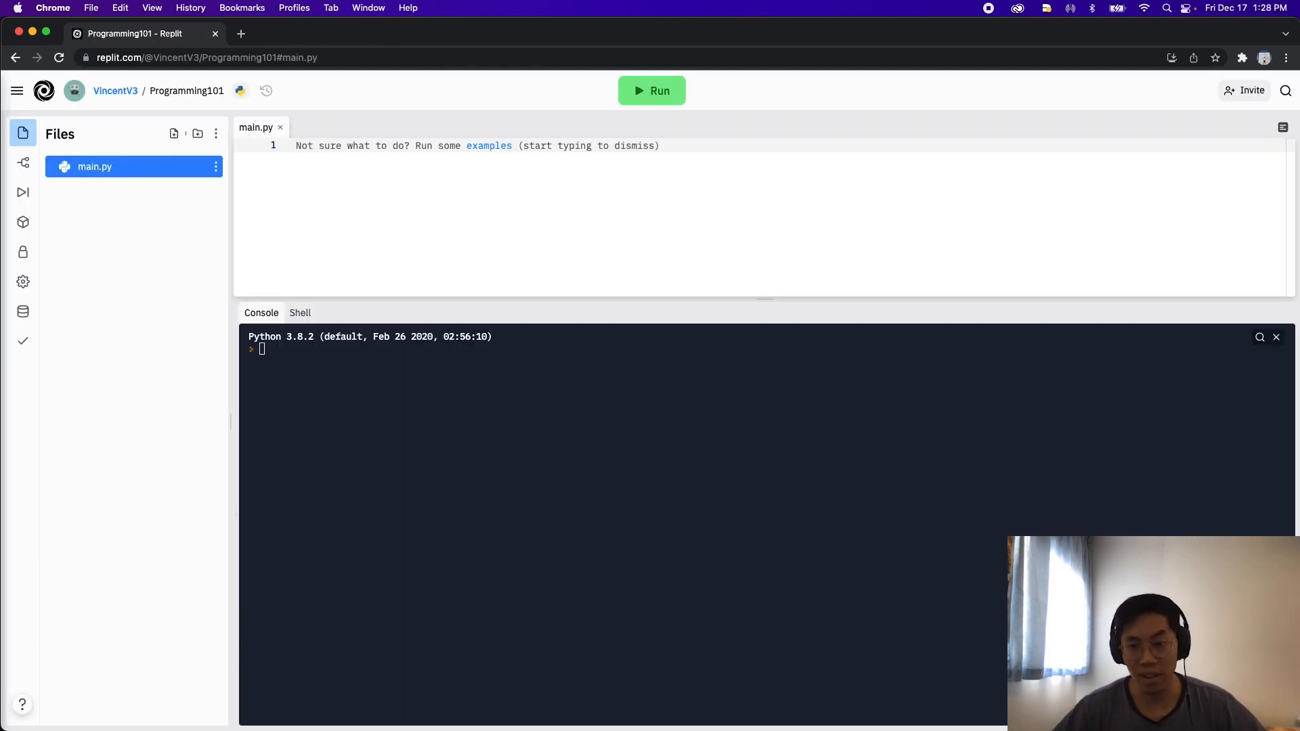
# Write def example(x): with a body that returns x
pyautogui.write('def')
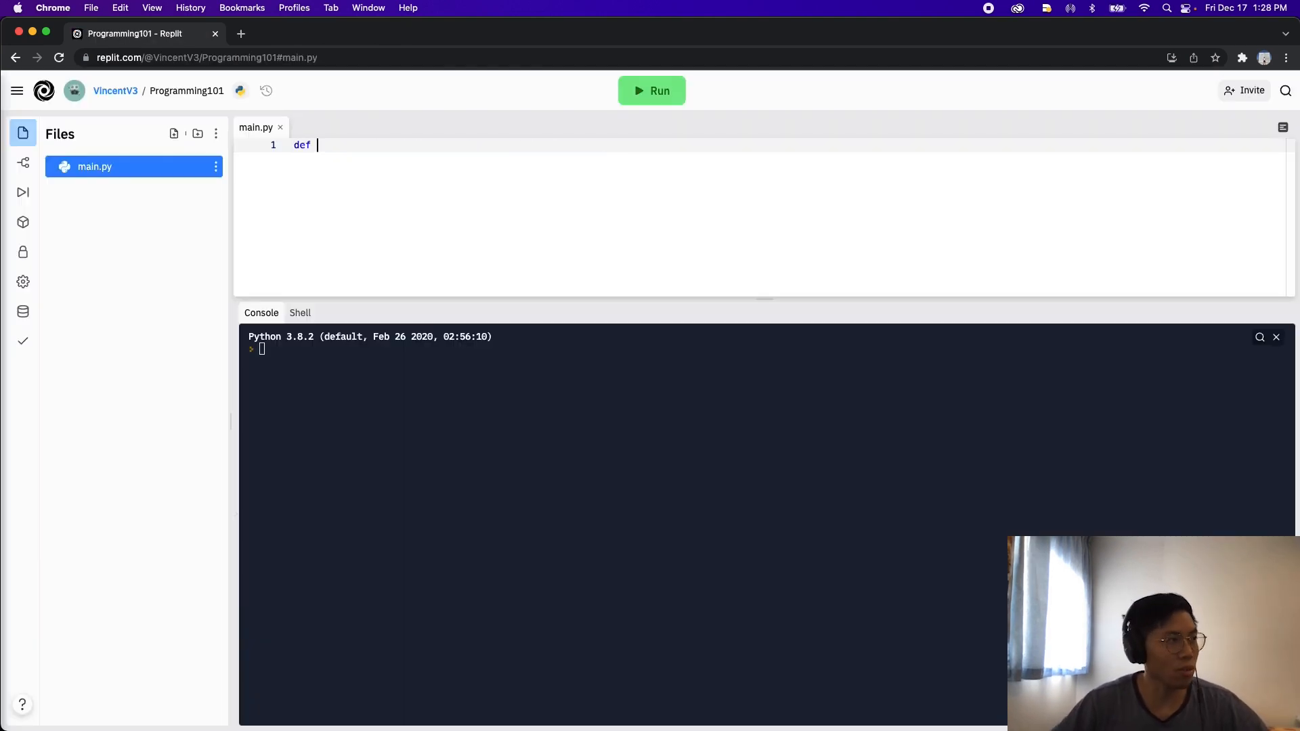
pyautogui.write('ex')
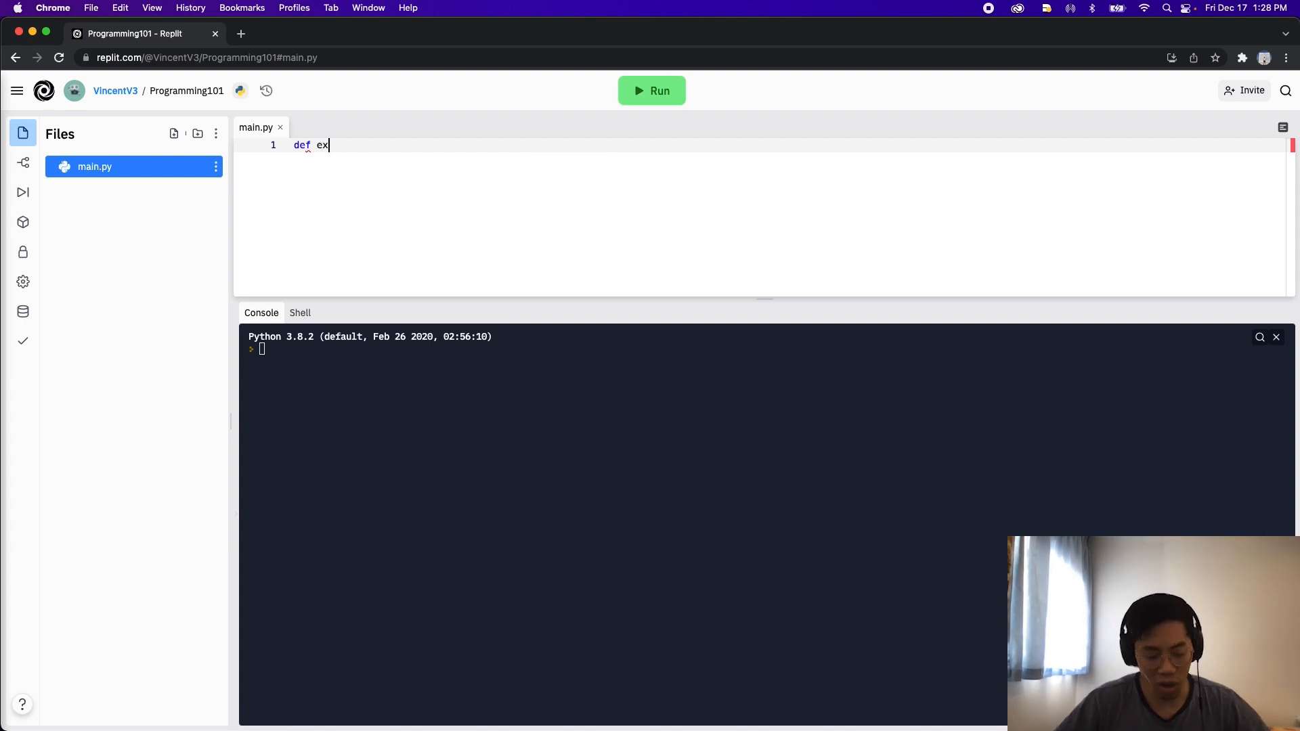
pyautogui.write('ample')
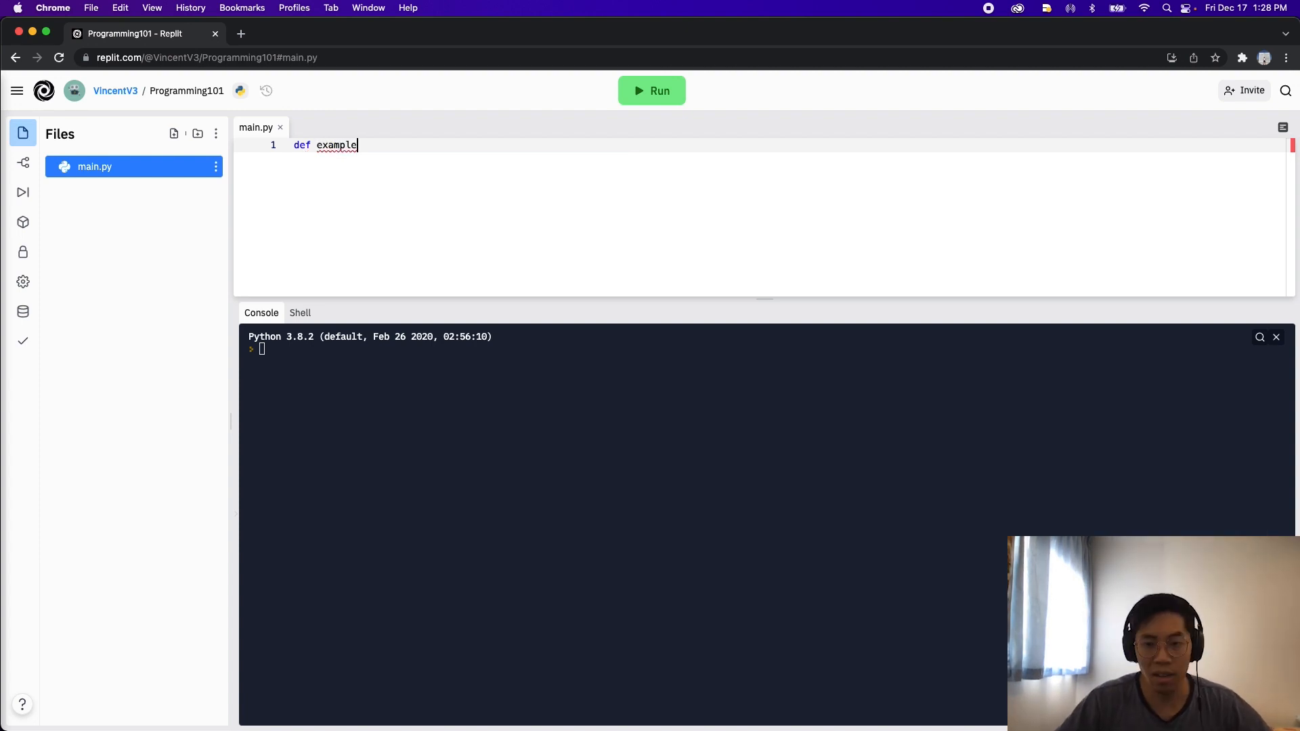
pyautogui.write('()')
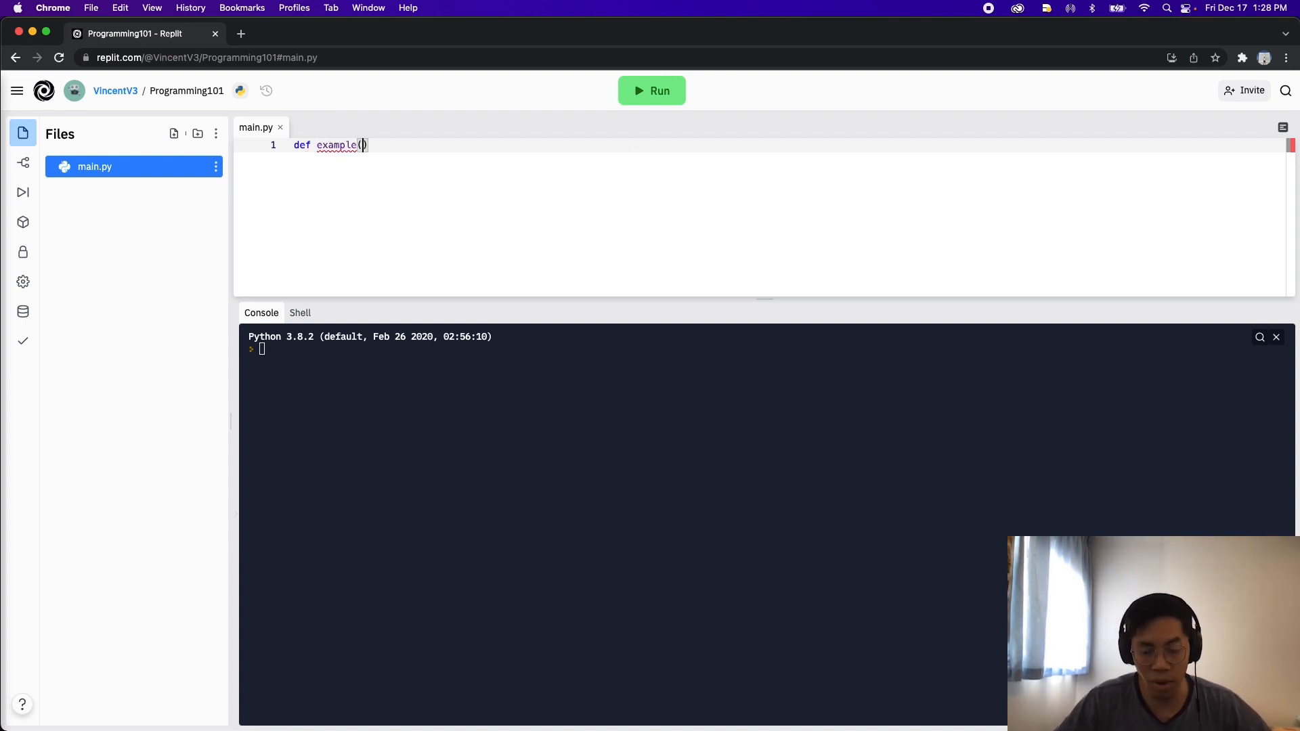
pyautogui.write('x):')
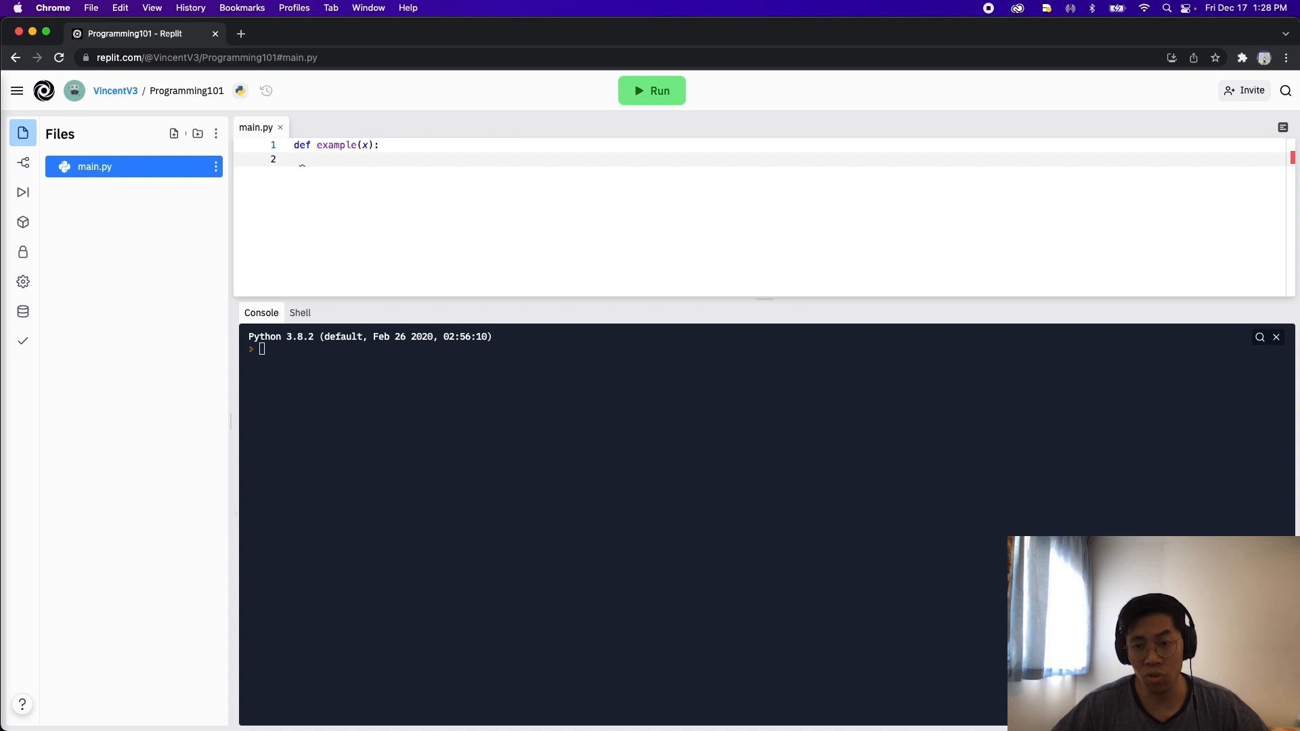
pyautogui.write('return')
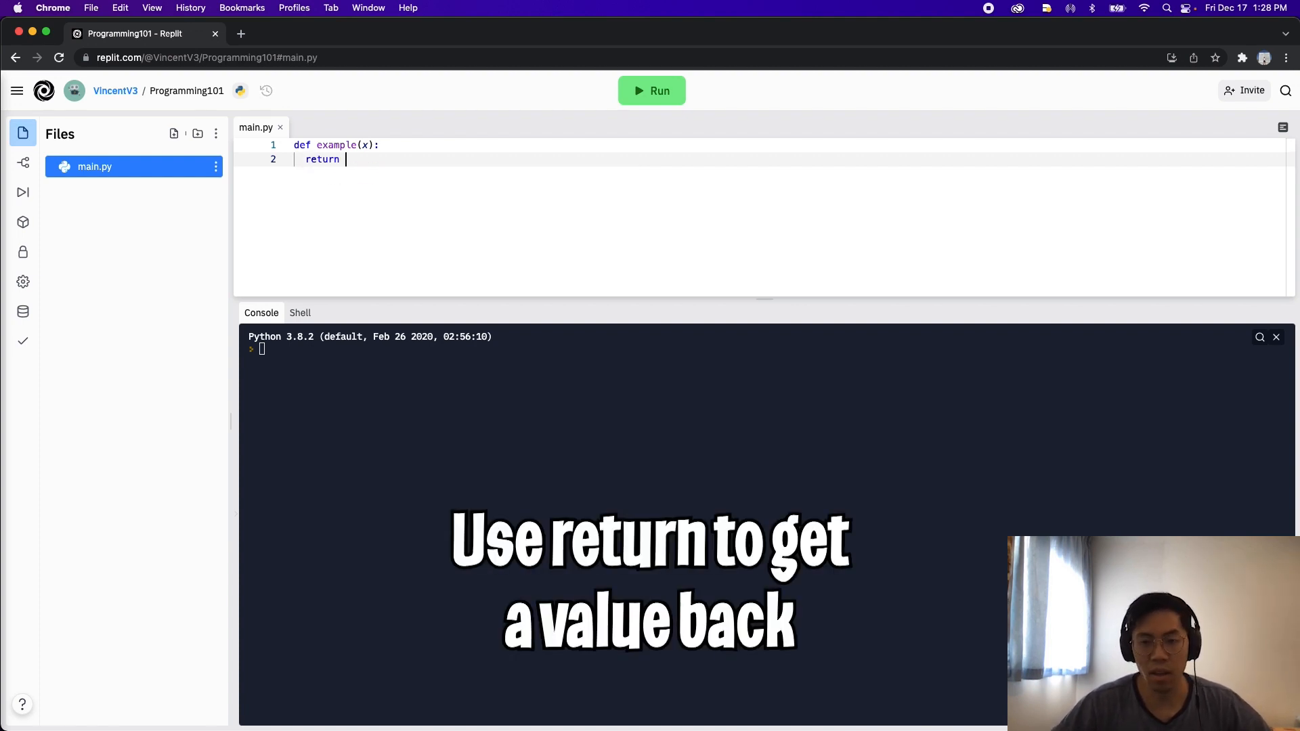
pyautogui.write('x')
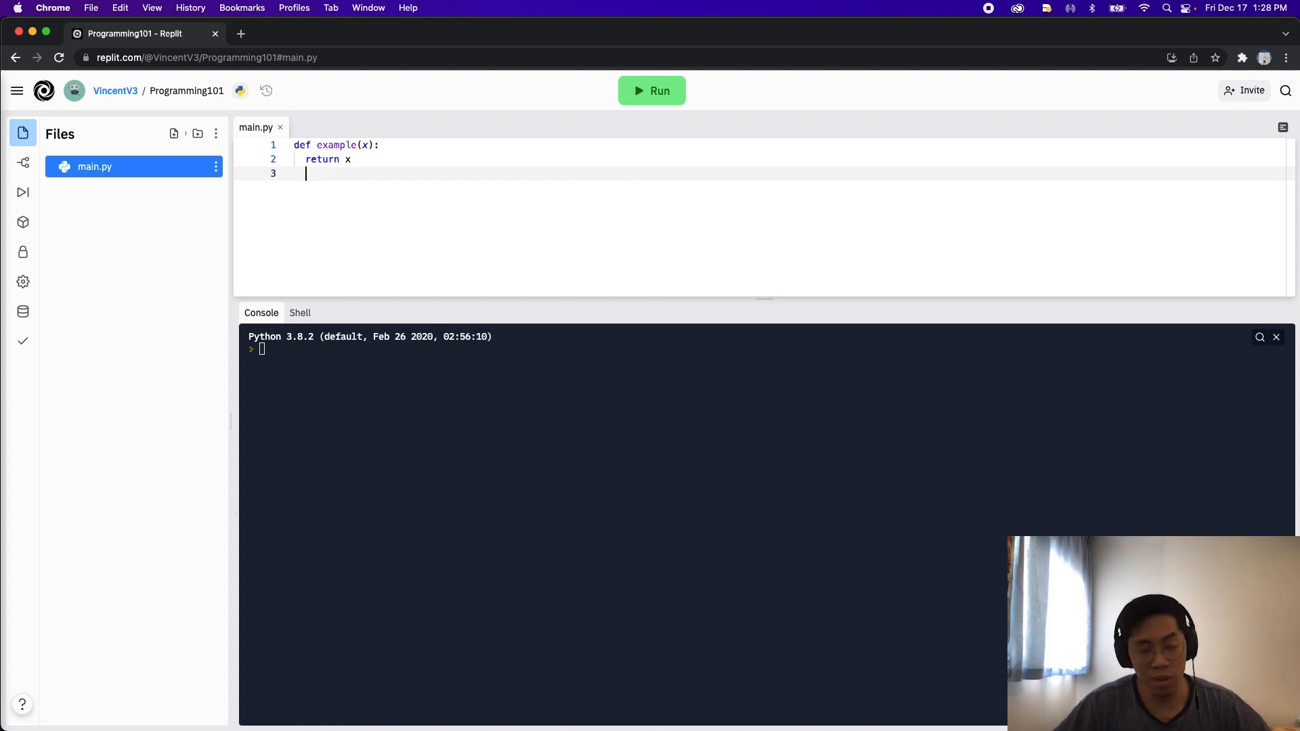
# Call example(10) inside a print on the line below
pyautogui.write('example')
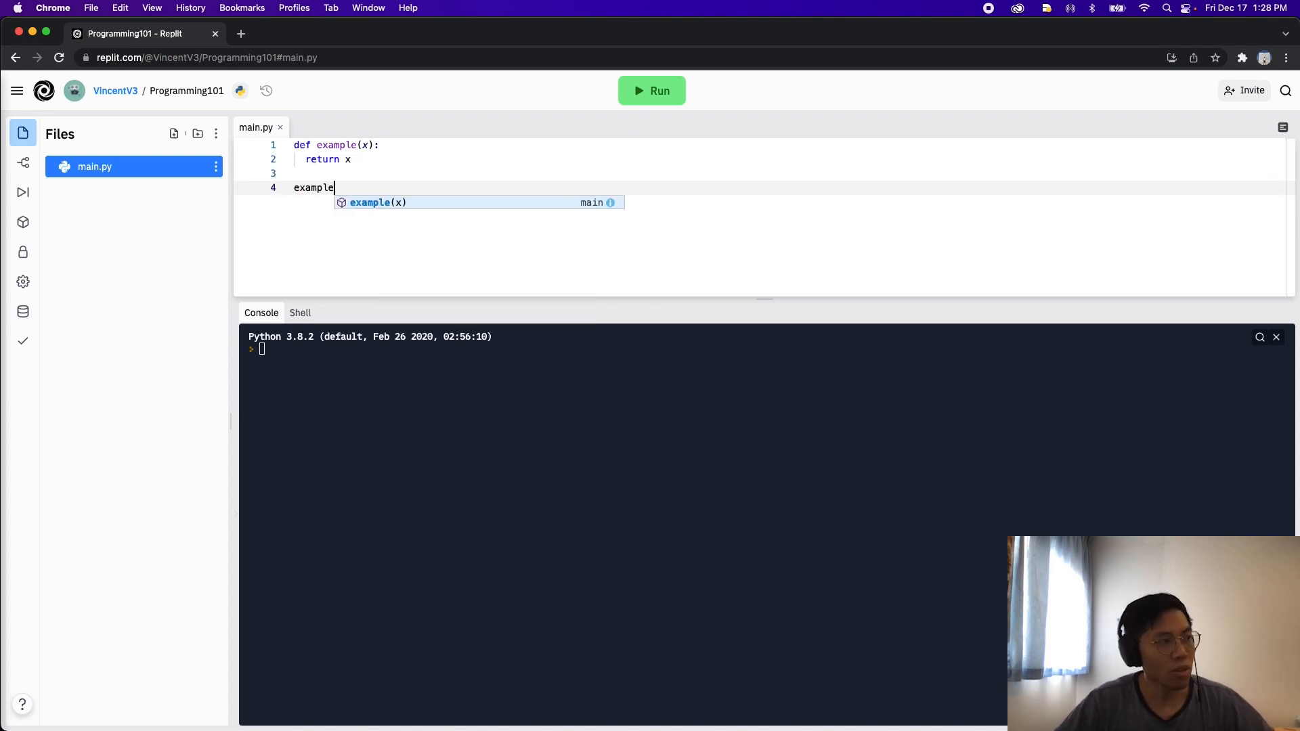
pyautogui.write('(10))')
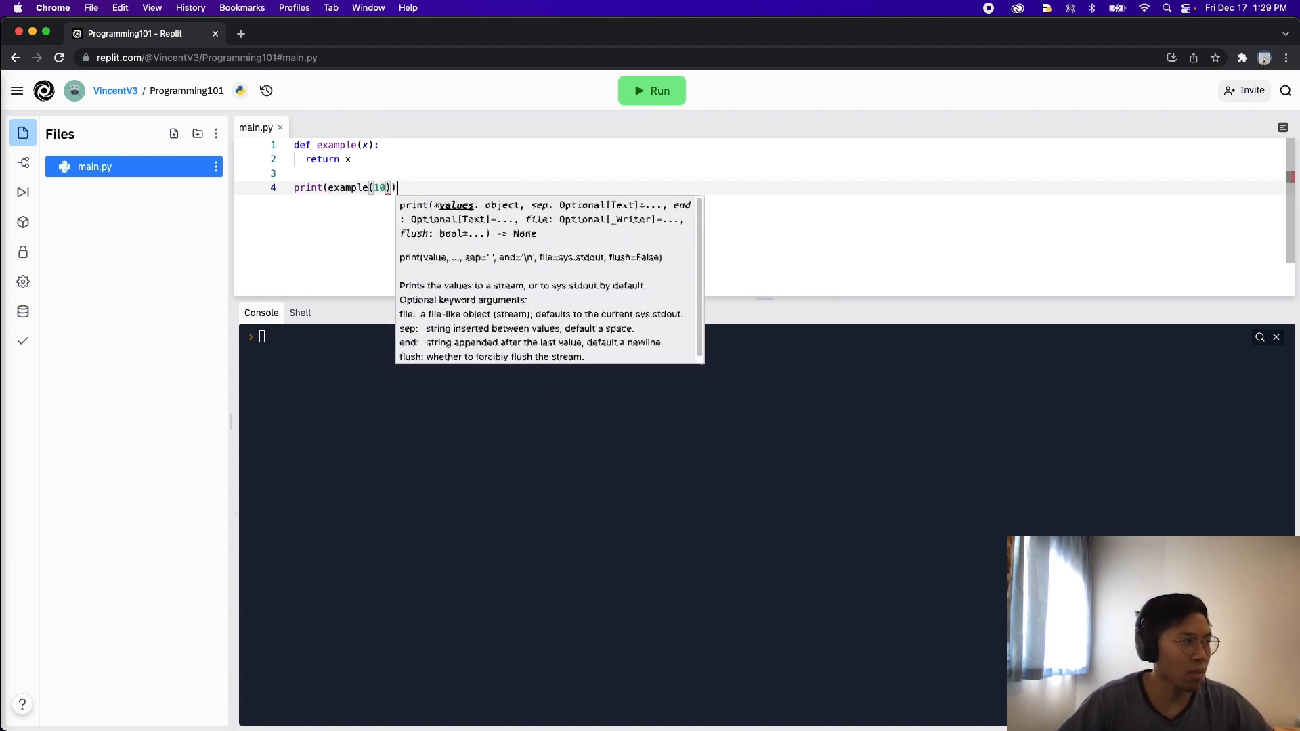
# Dismiss the print documentation popup and run main.py so the console shows 10
pyautogui.click(506, 167)
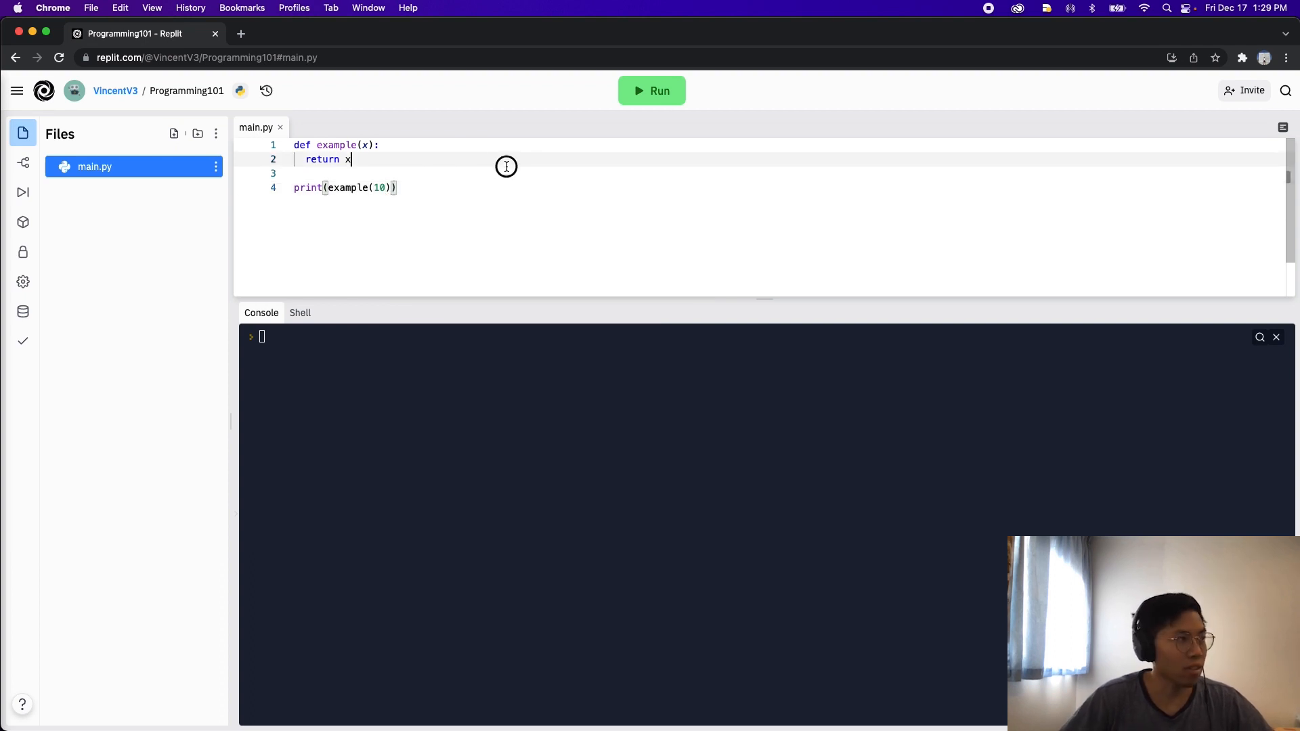
pyautogui.click(651, 91)
pyautogui.write('# print(10)')
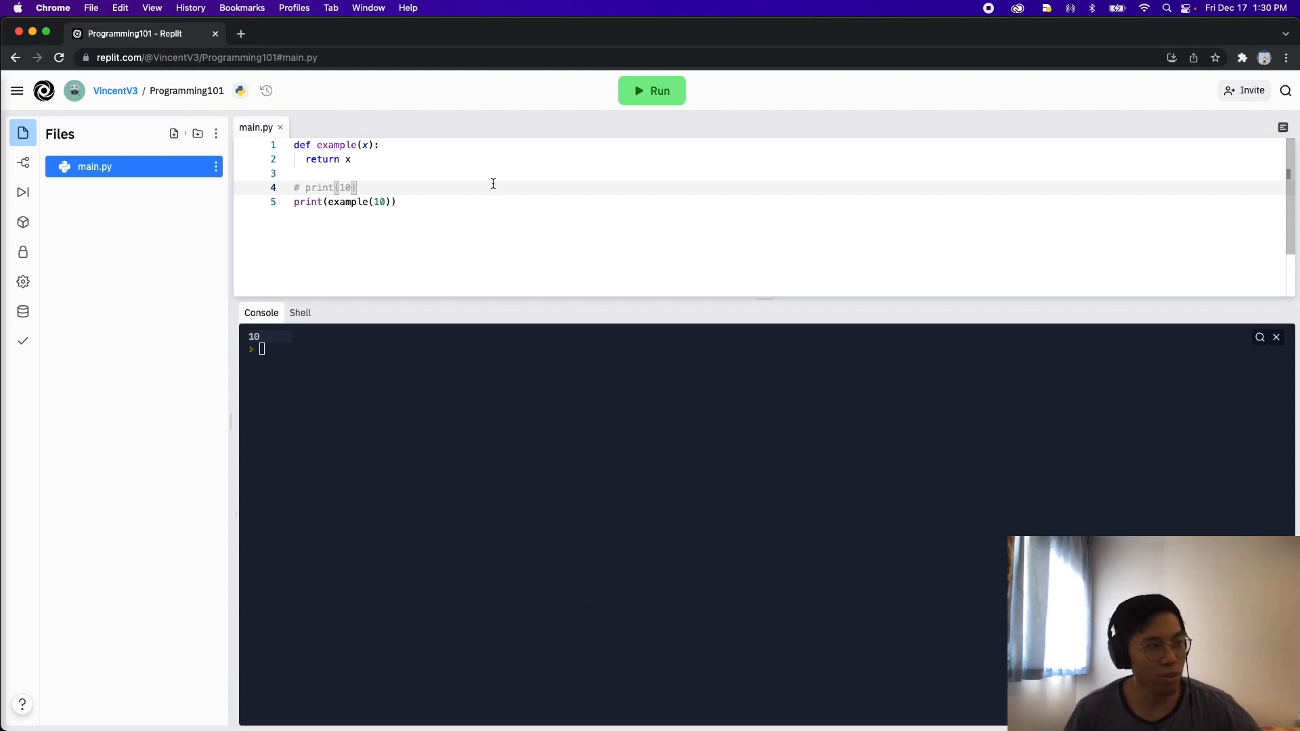
pyautogui.moveTo(467, 187)
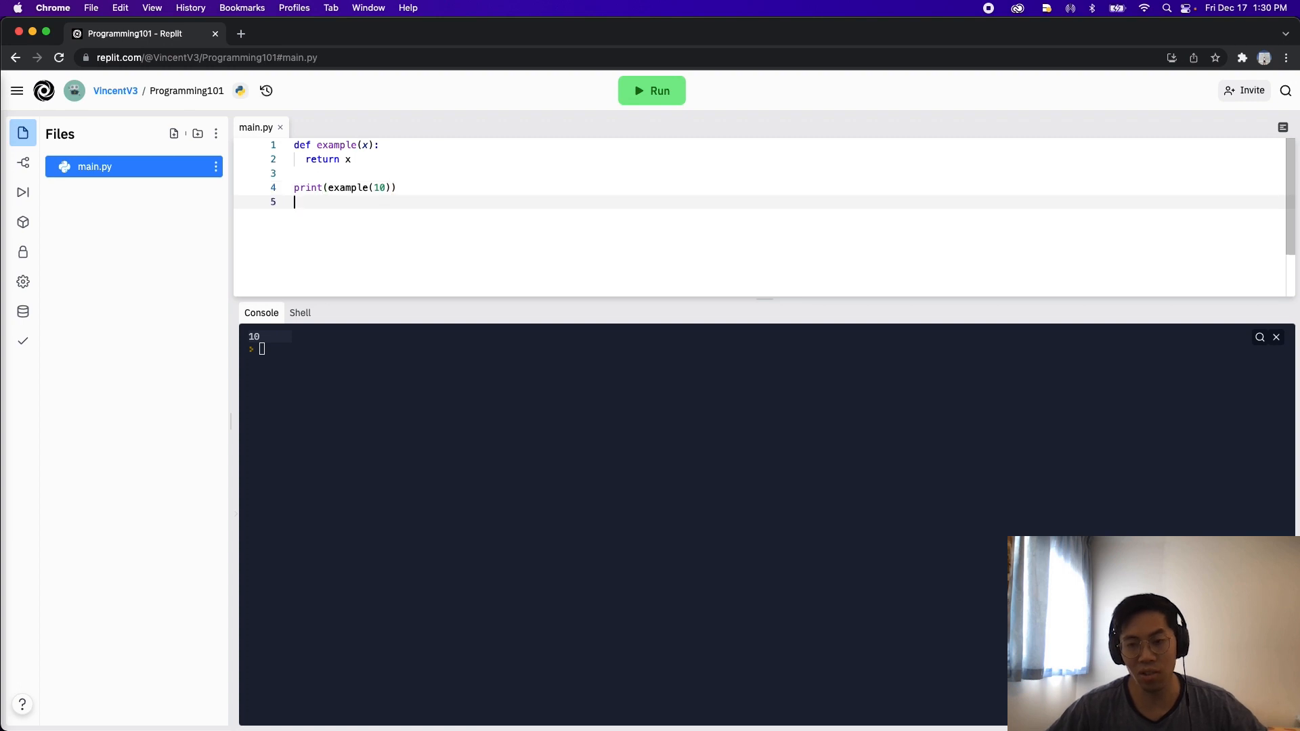
# Write def double(x): returning x * 2
pyautogui.write('def double(')
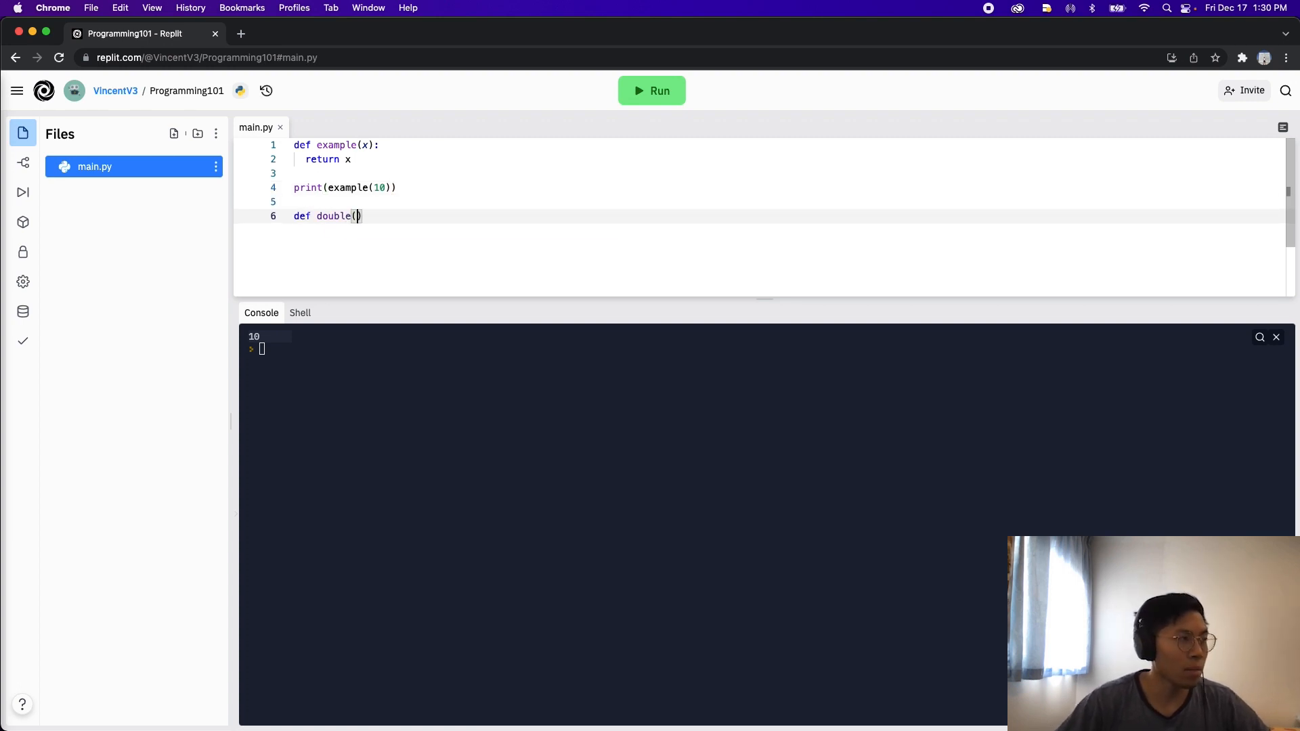
pyautogui.write('x):')
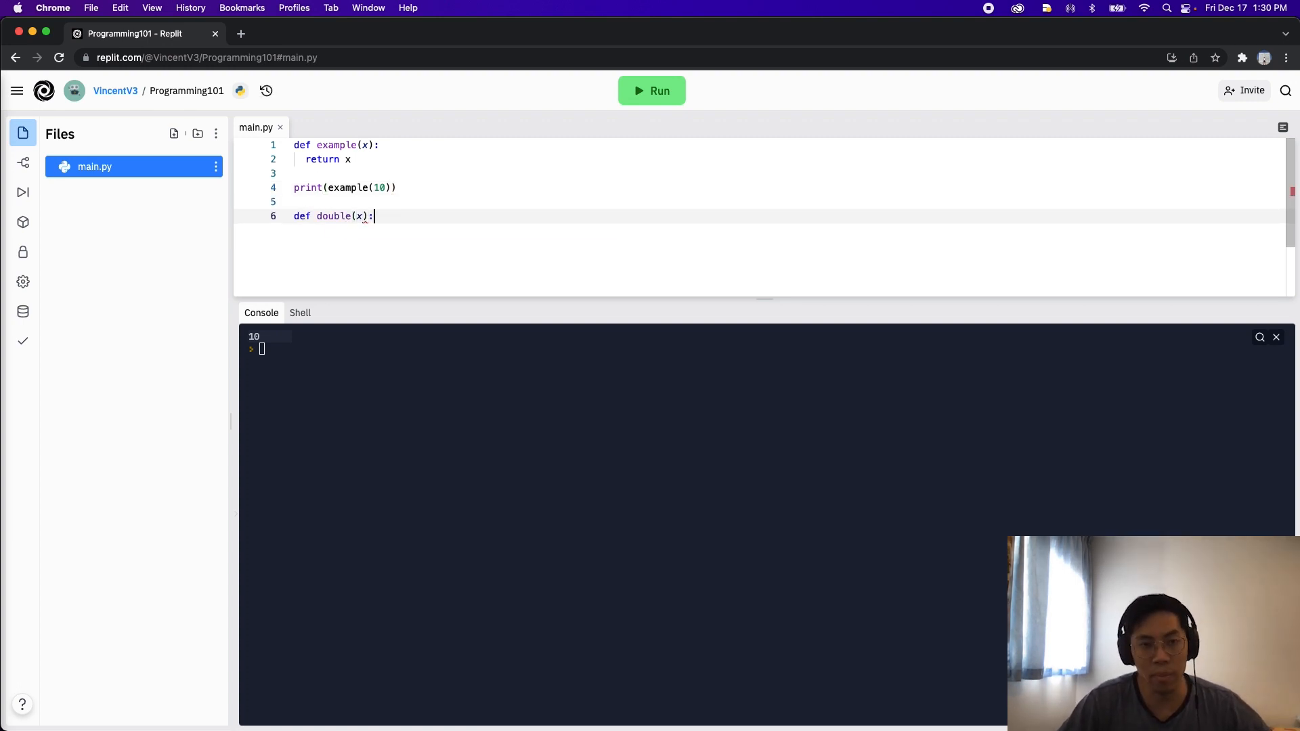
pyautogui.press('Return')
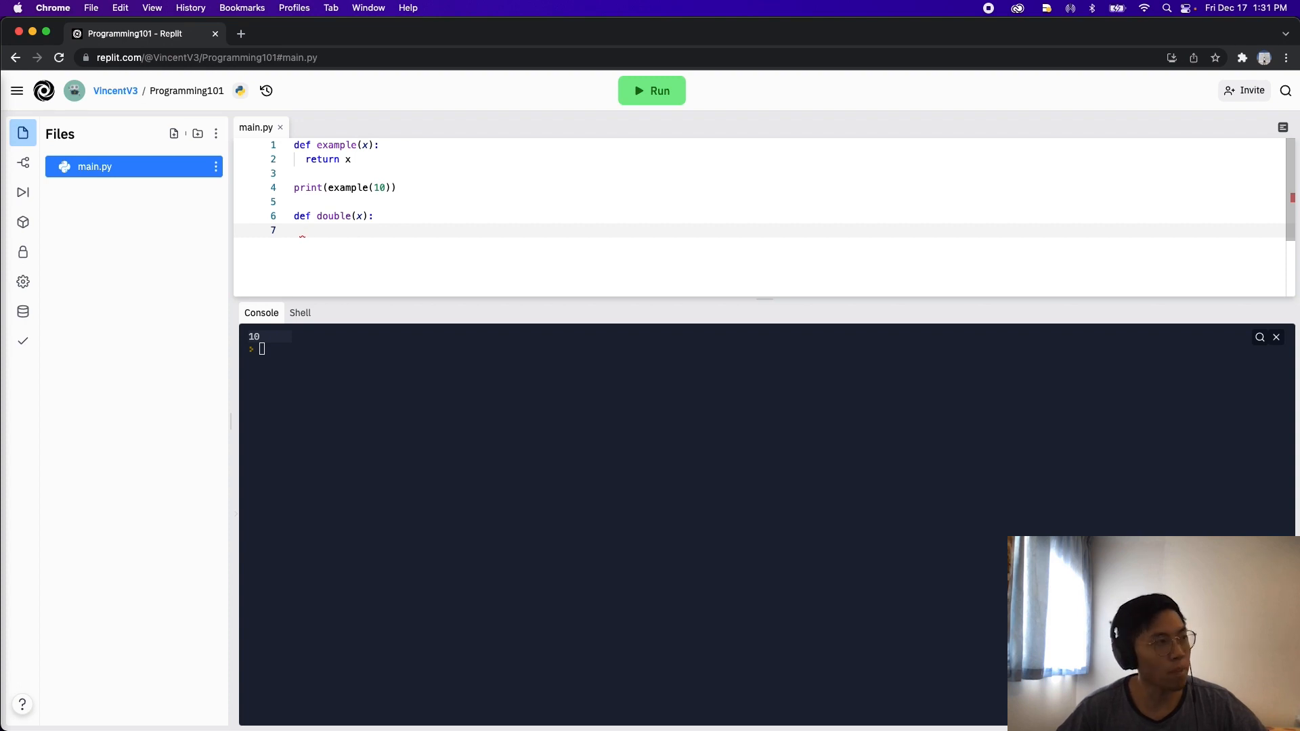
pyautogui.write('return')
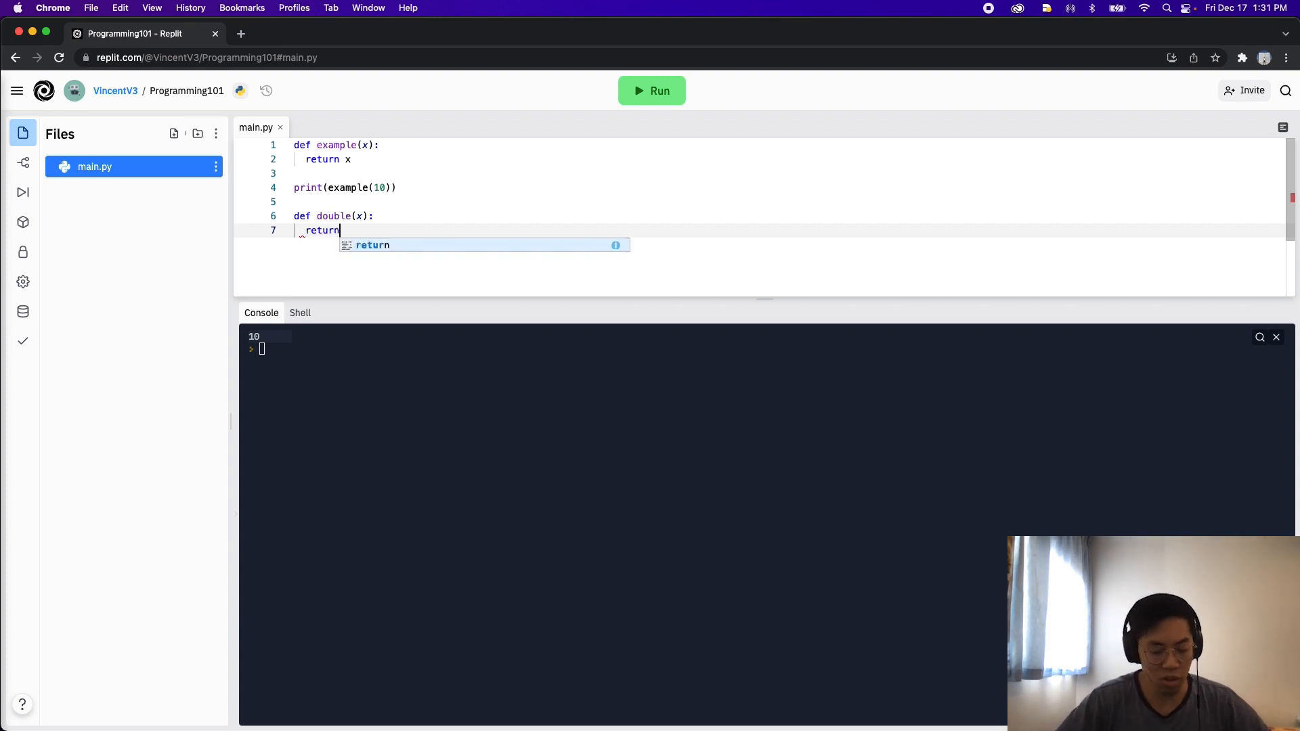
pyautogui.write('x * 2')
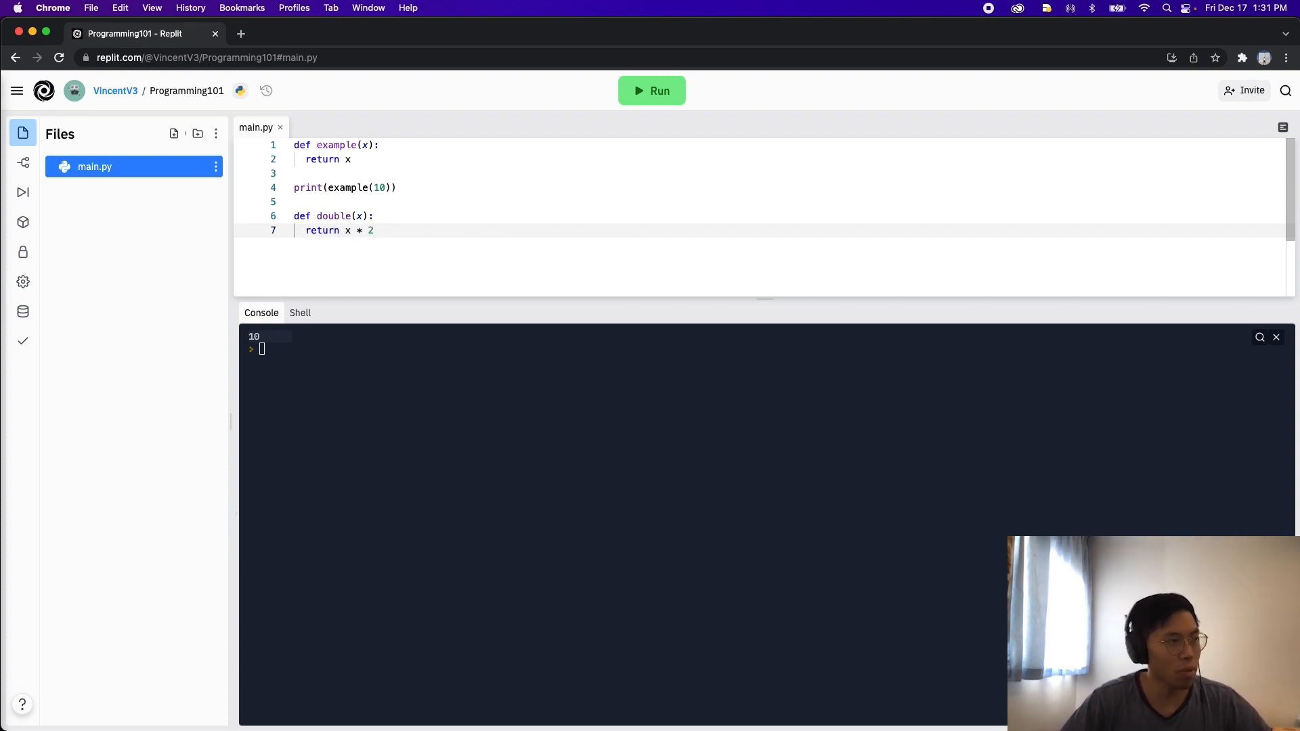
# Add print(double(10)) and run it so the console shows 20
pyautogui.write('prin')
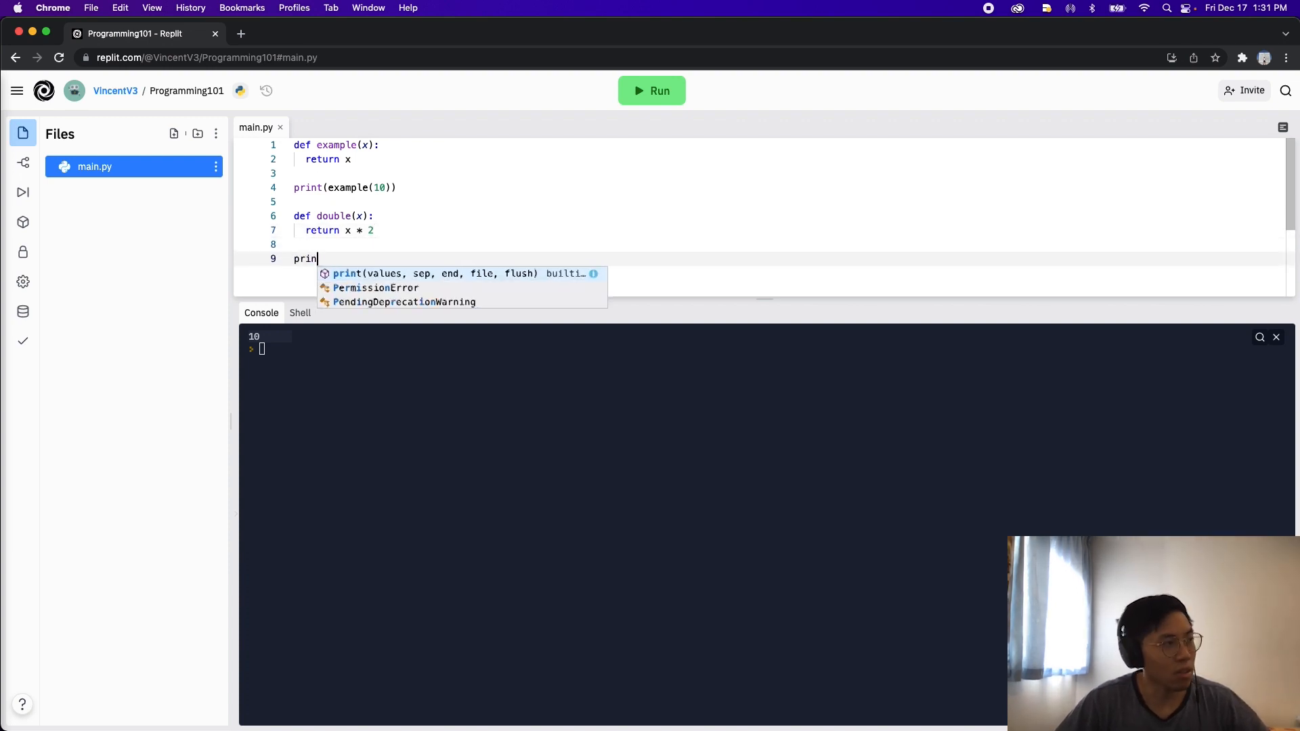
pyautogui.write('t(double(')
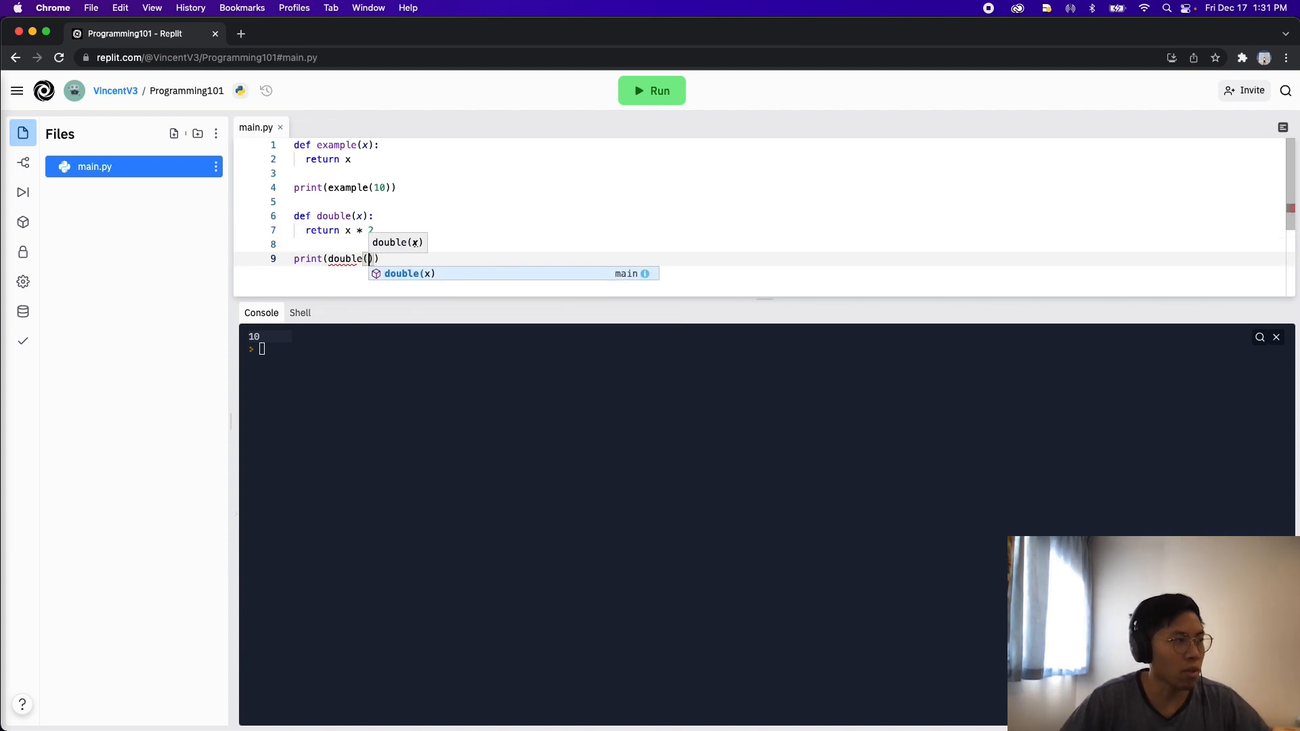
pyautogui.write('10')
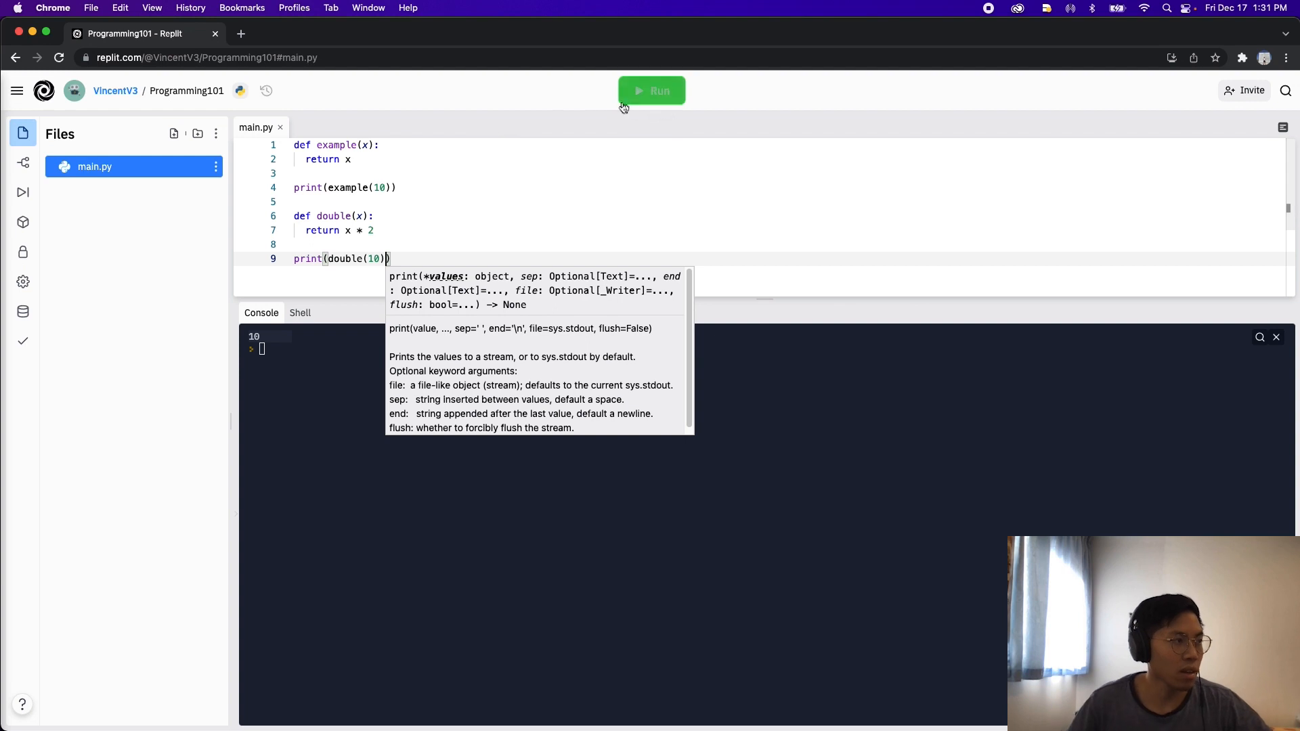
pyautogui.click(652, 90)
pyautogui.write('99')
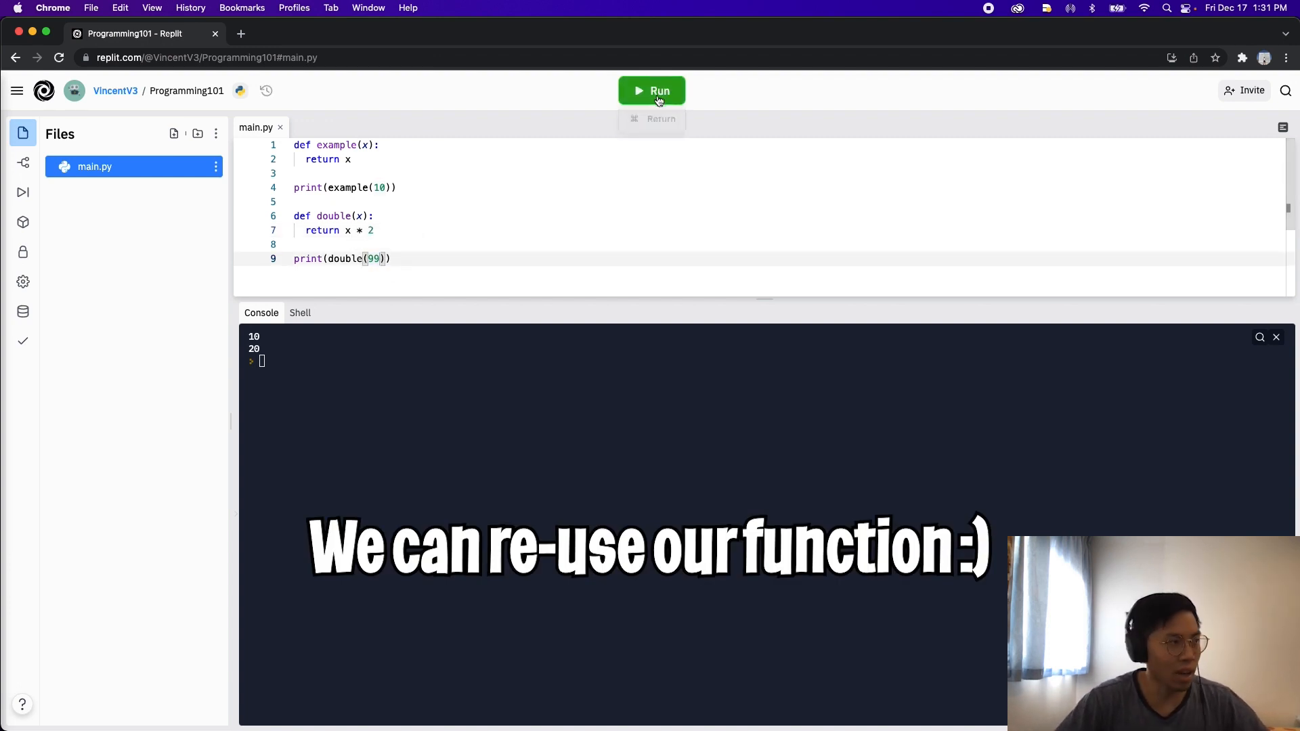
# Run with double(99) for 198, add print("Hello") after the return, and rerun
pyautogui.click(651, 91)
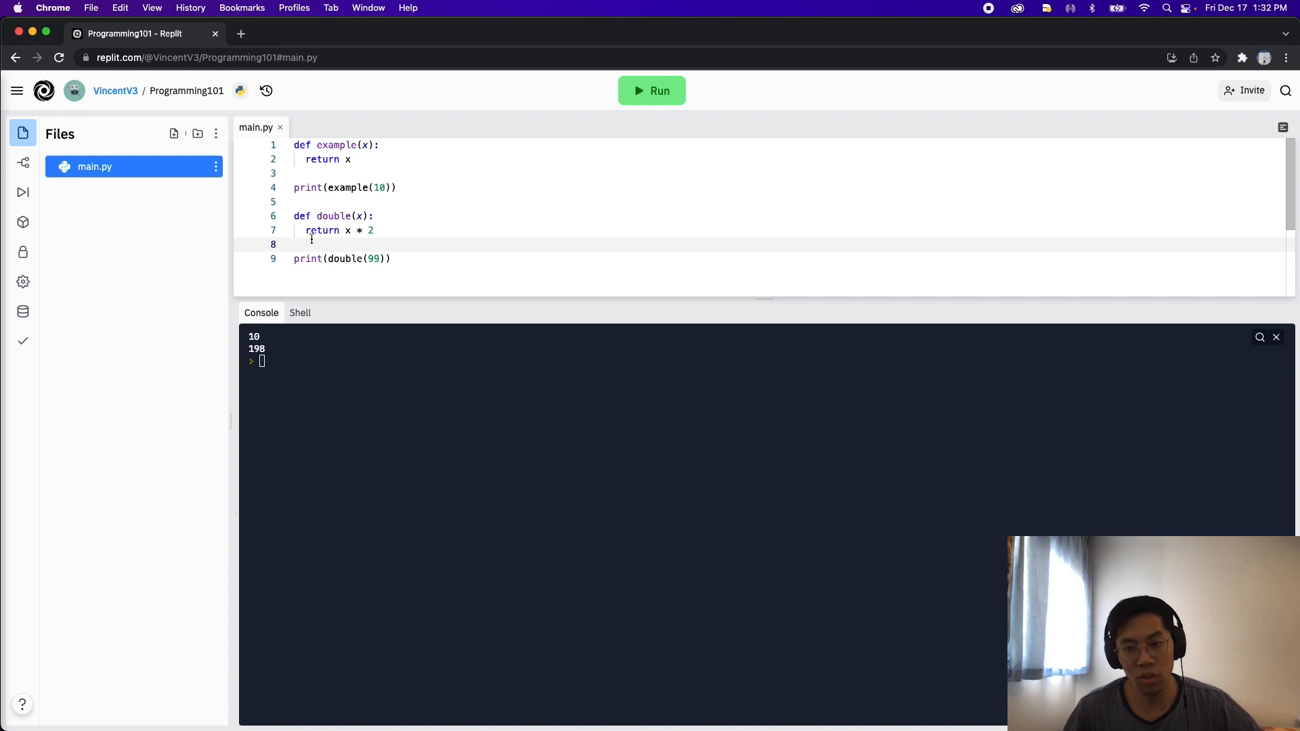
pyautogui.doubleClick(321, 231)
pyautogui.write('print("Hello")')
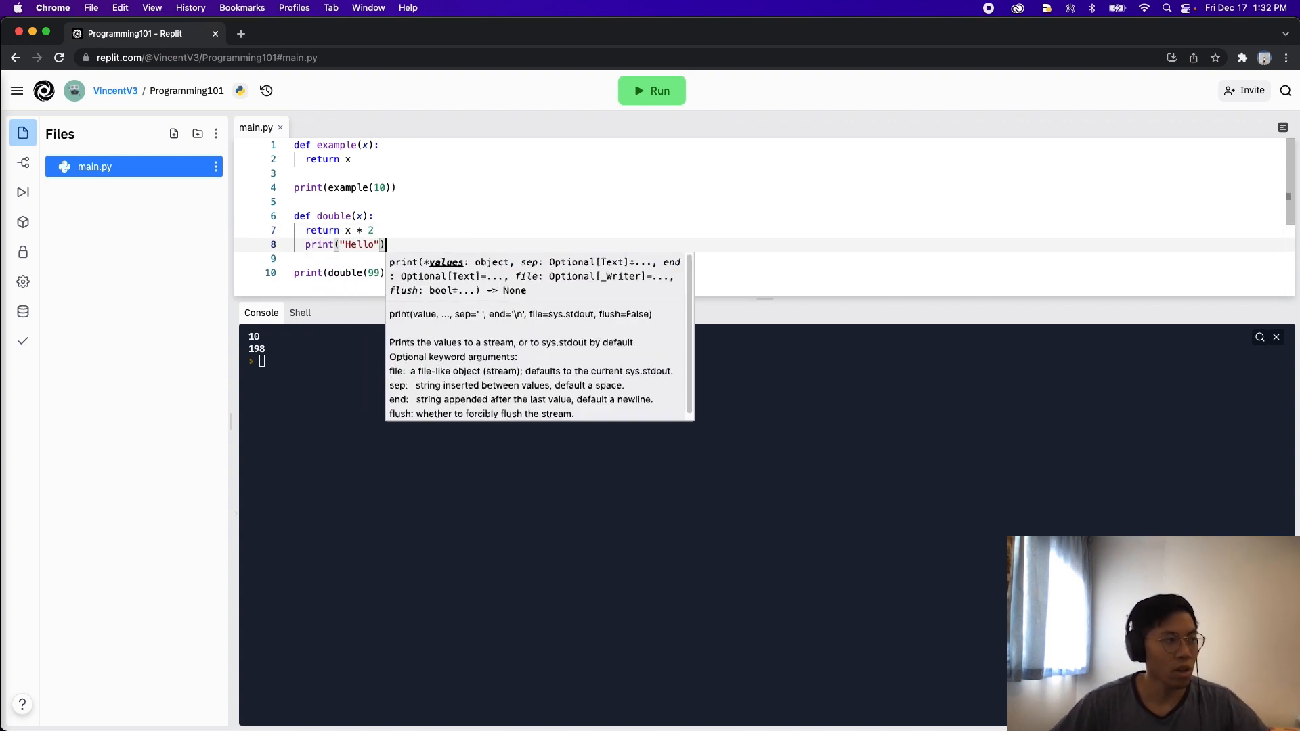
pyautogui.click(651, 91)
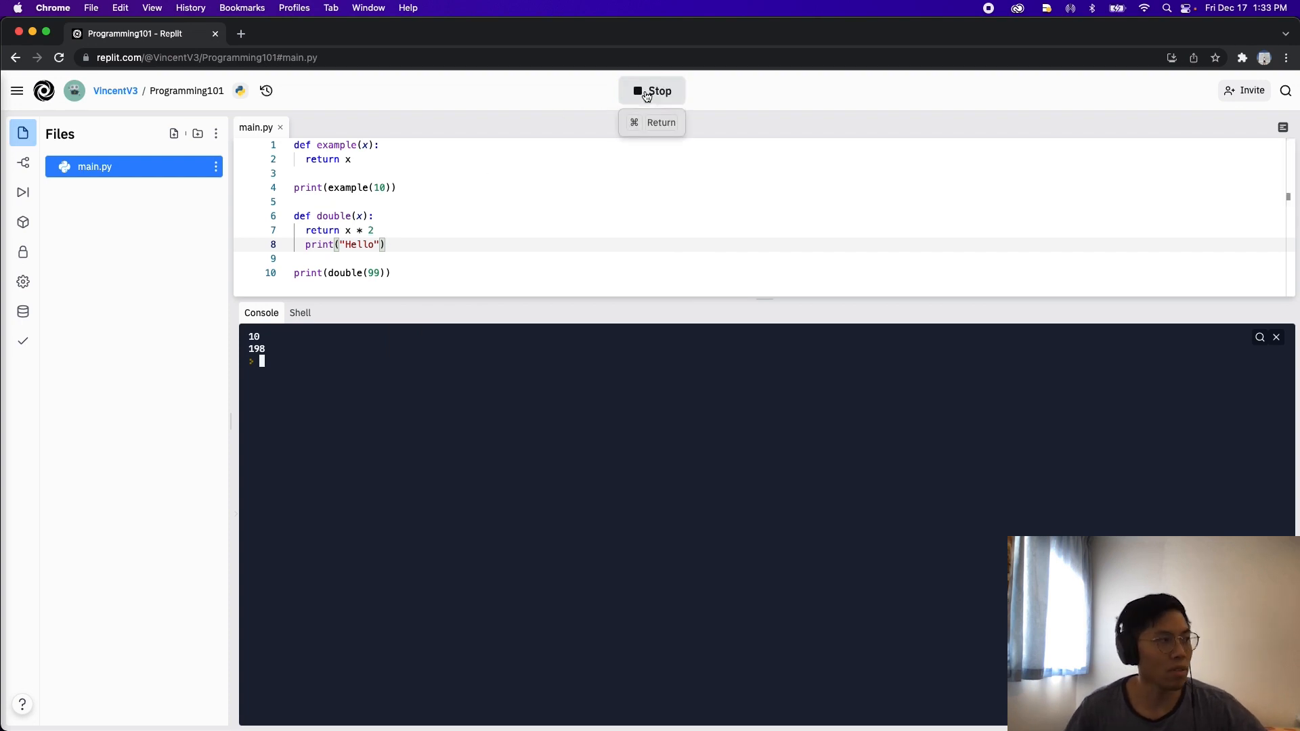
pyautogui.click(652, 91)
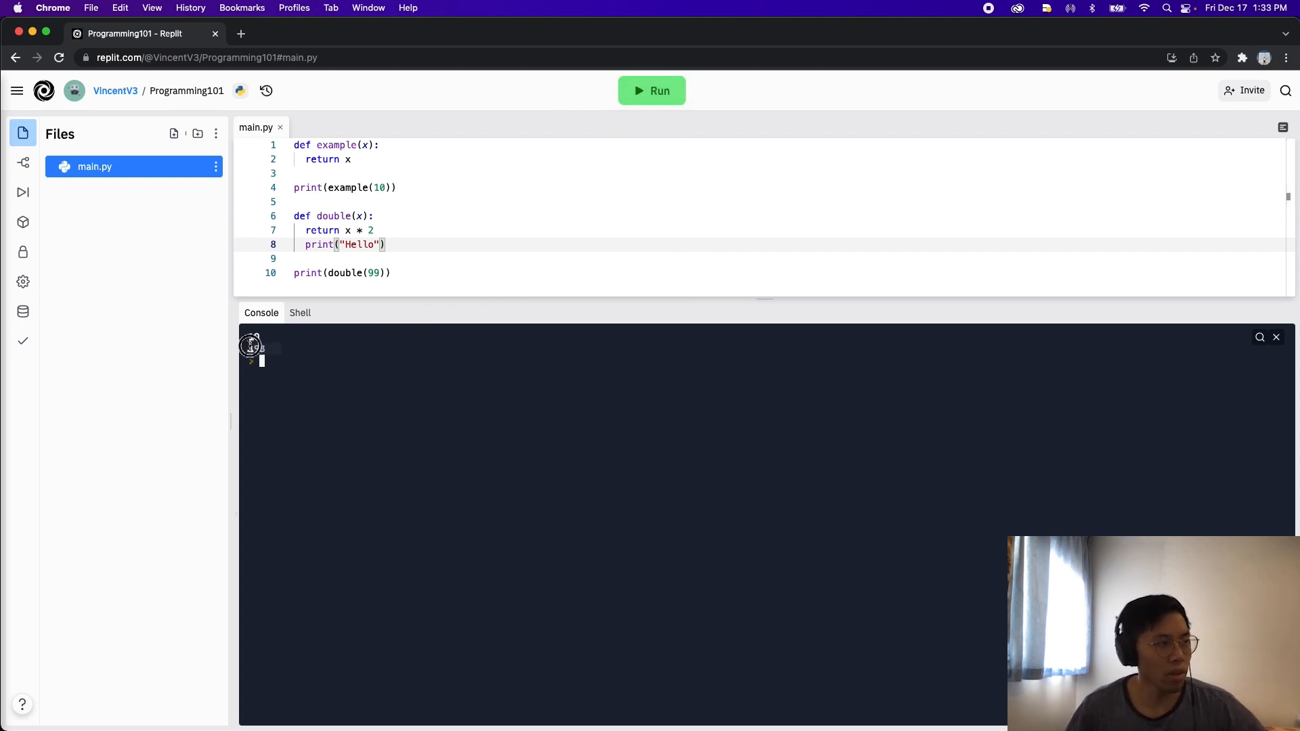
pyautogui.click(651, 91)
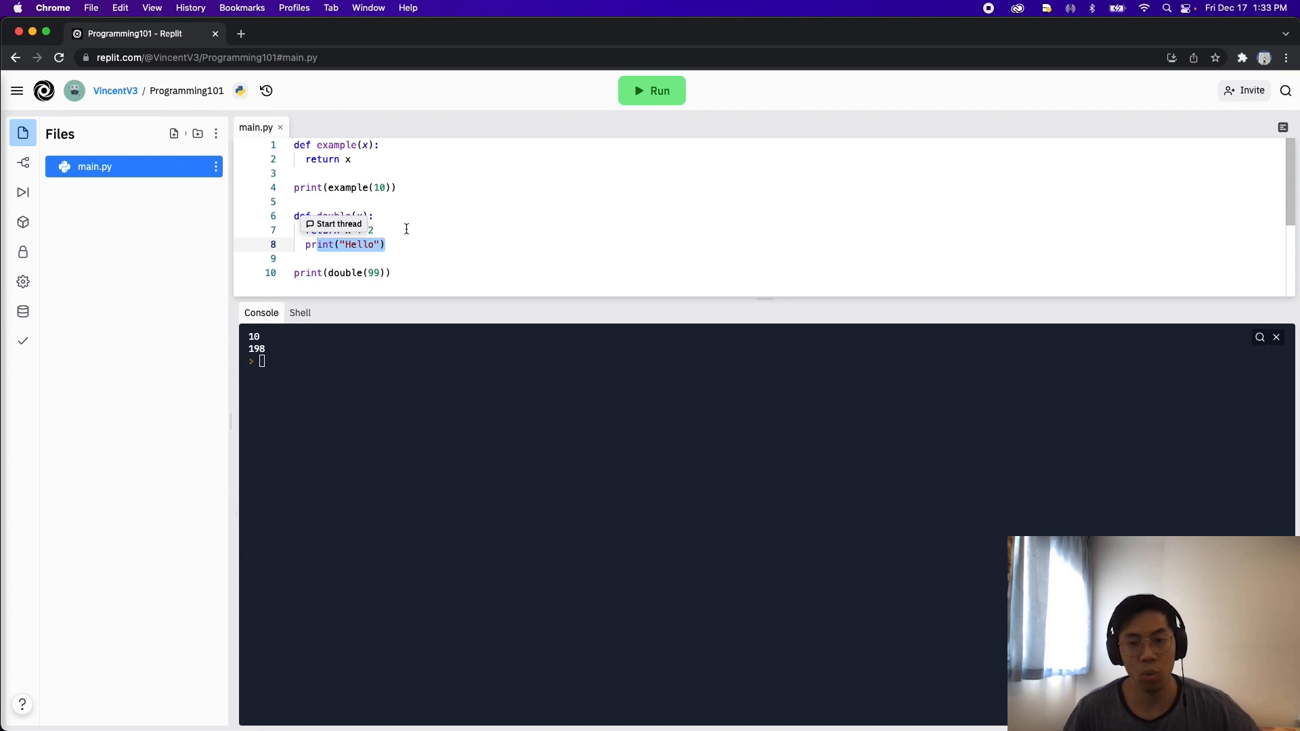
pyautogui.moveTo(404, 241)
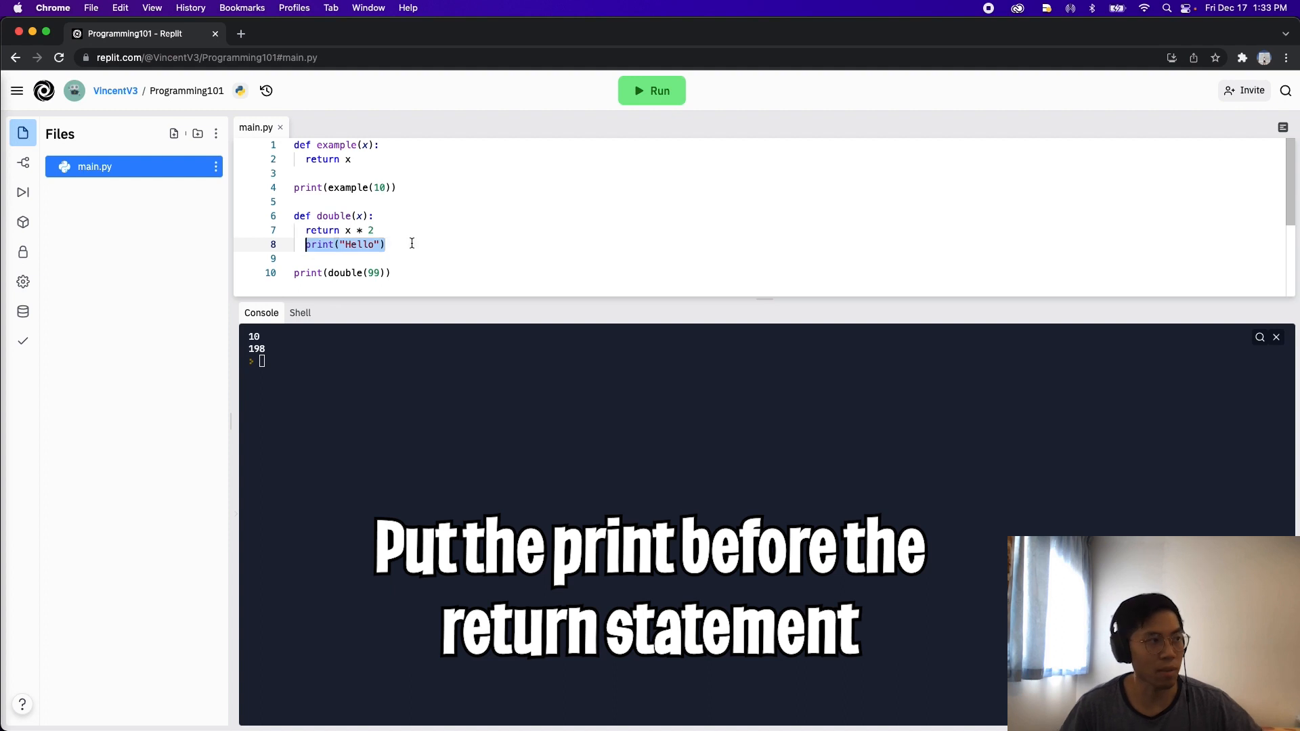
# Move print("Hello") before the return and run for 10, Hello, 198, then go to Sketchpad
pyautogui.press('Backspace')
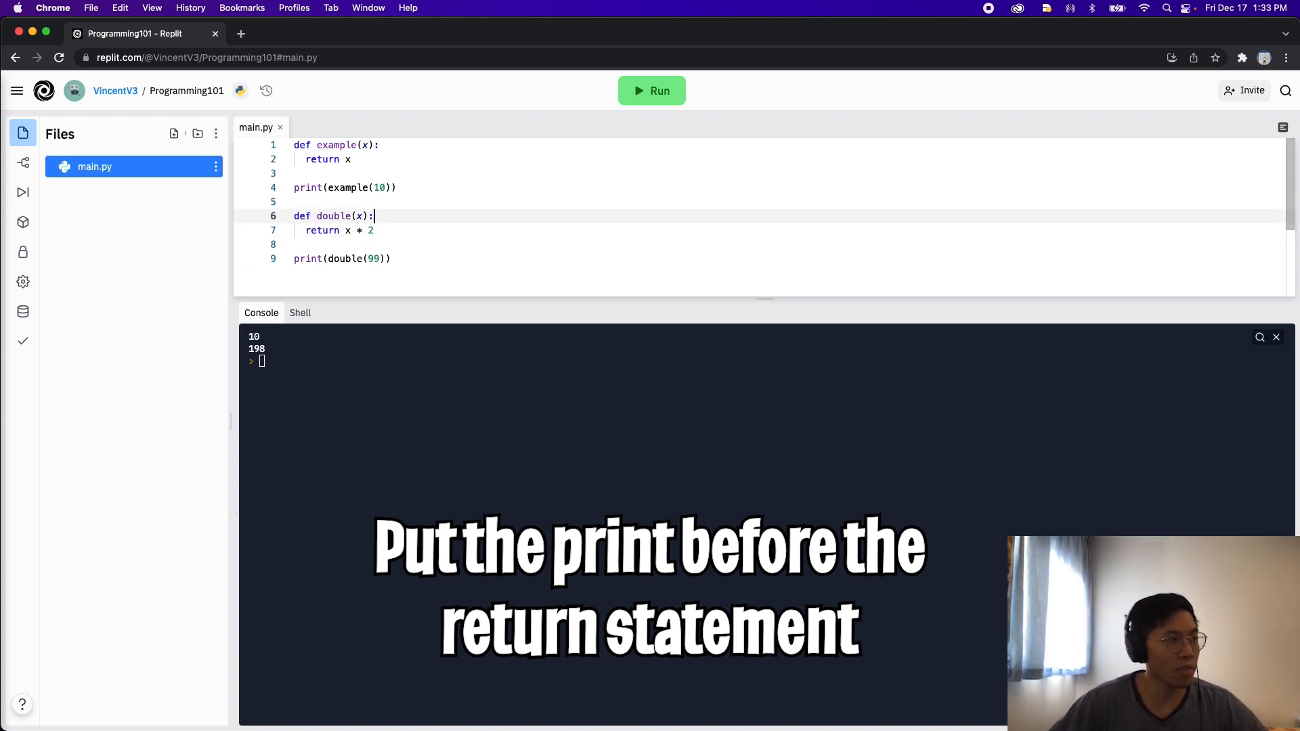
pyautogui.click(652, 91)
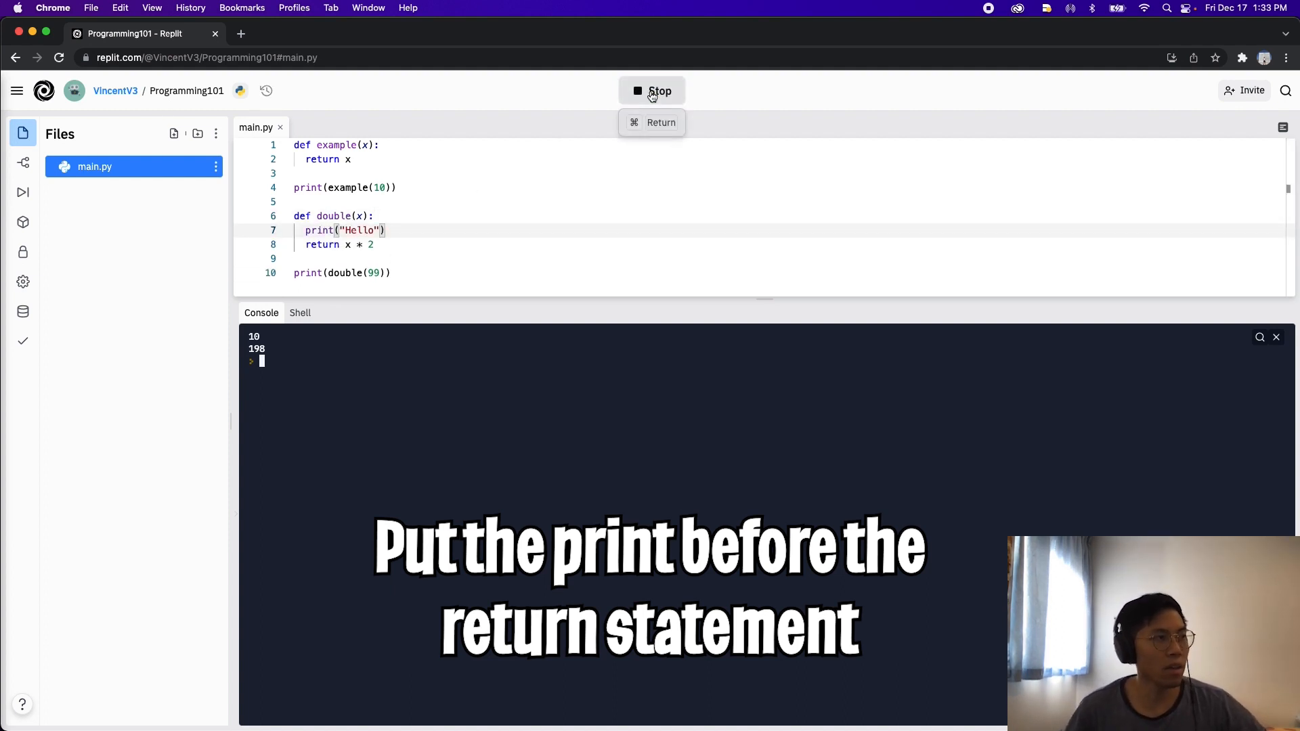
pyautogui.click(651, 91)
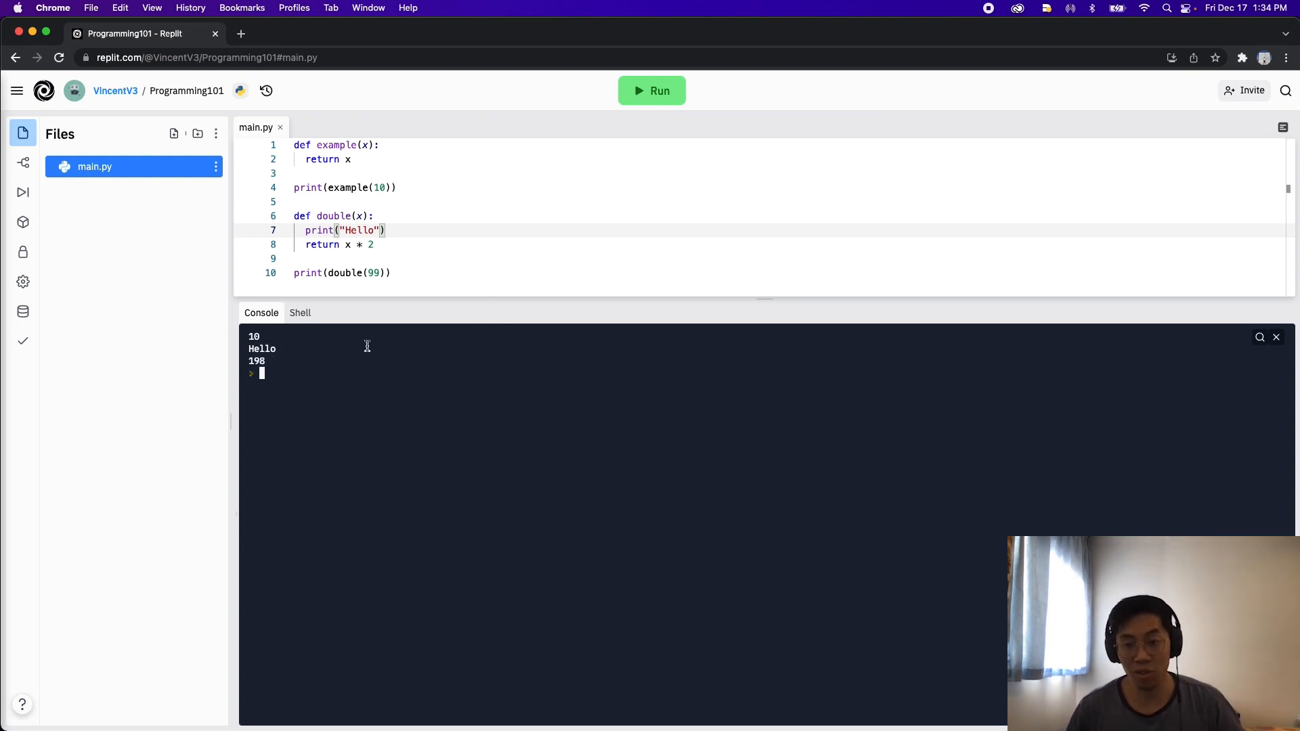
pyautogui.click(307, 32)
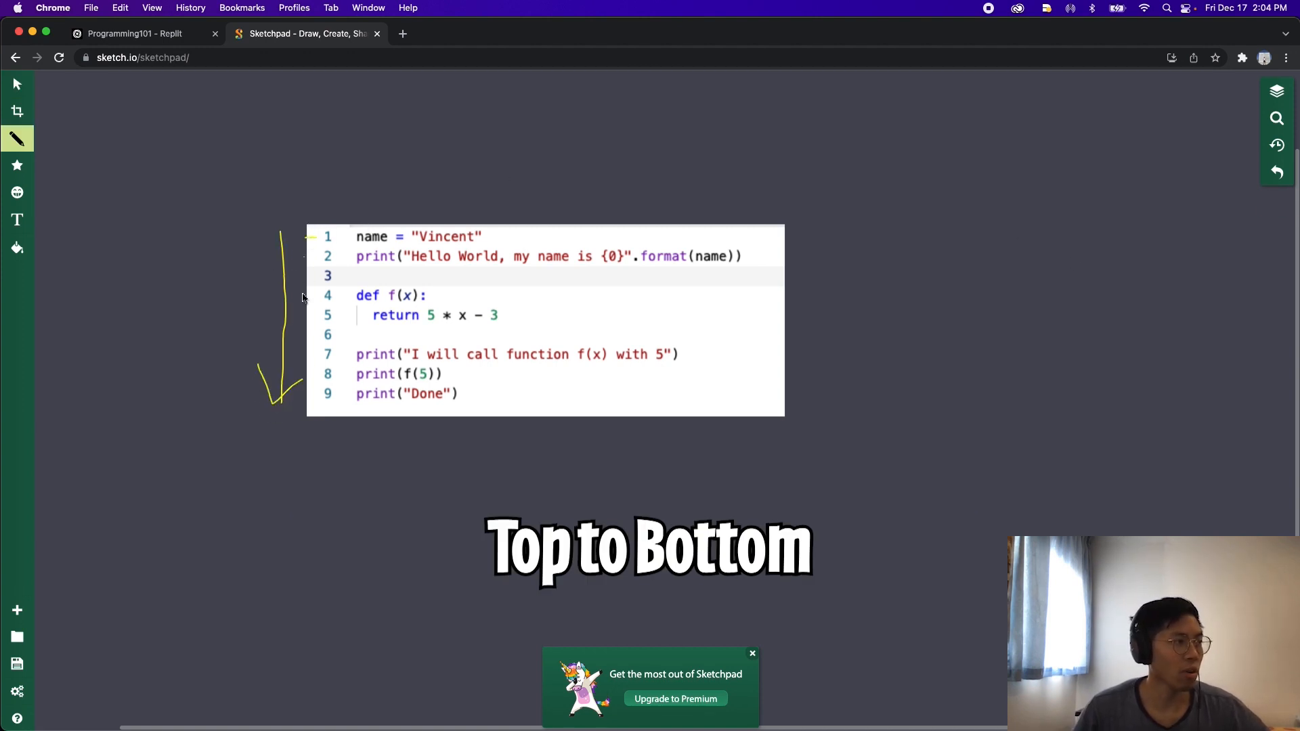
pyautogui.moveTo(309, 399)
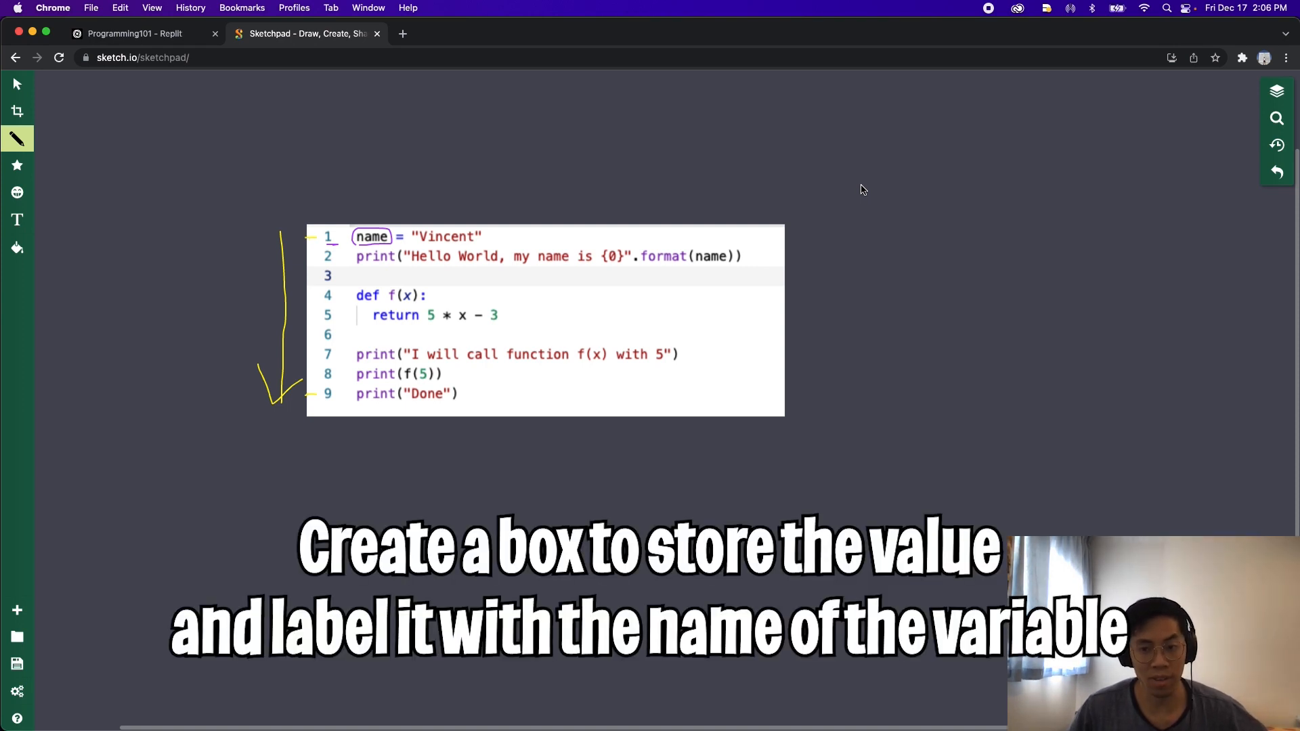
pyautogui.moveTo(929, 206)
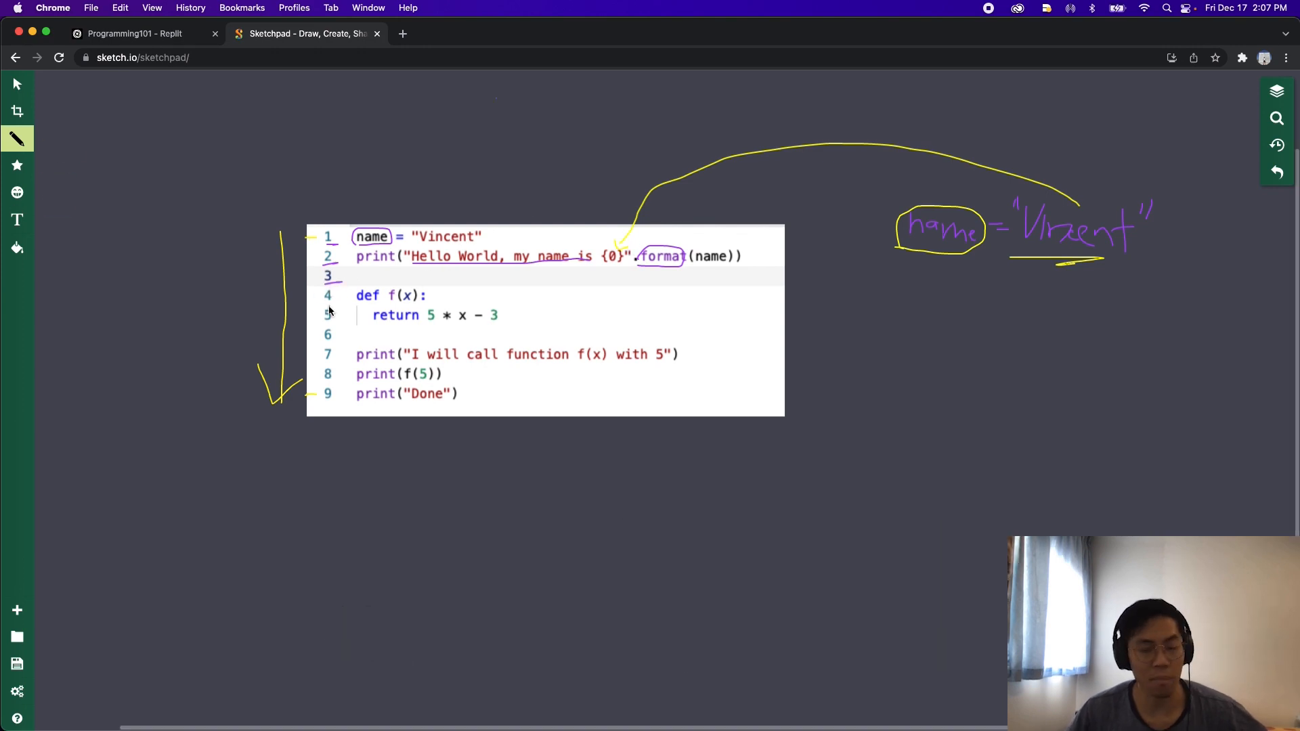
pyautogui.moveTo(386, 311)
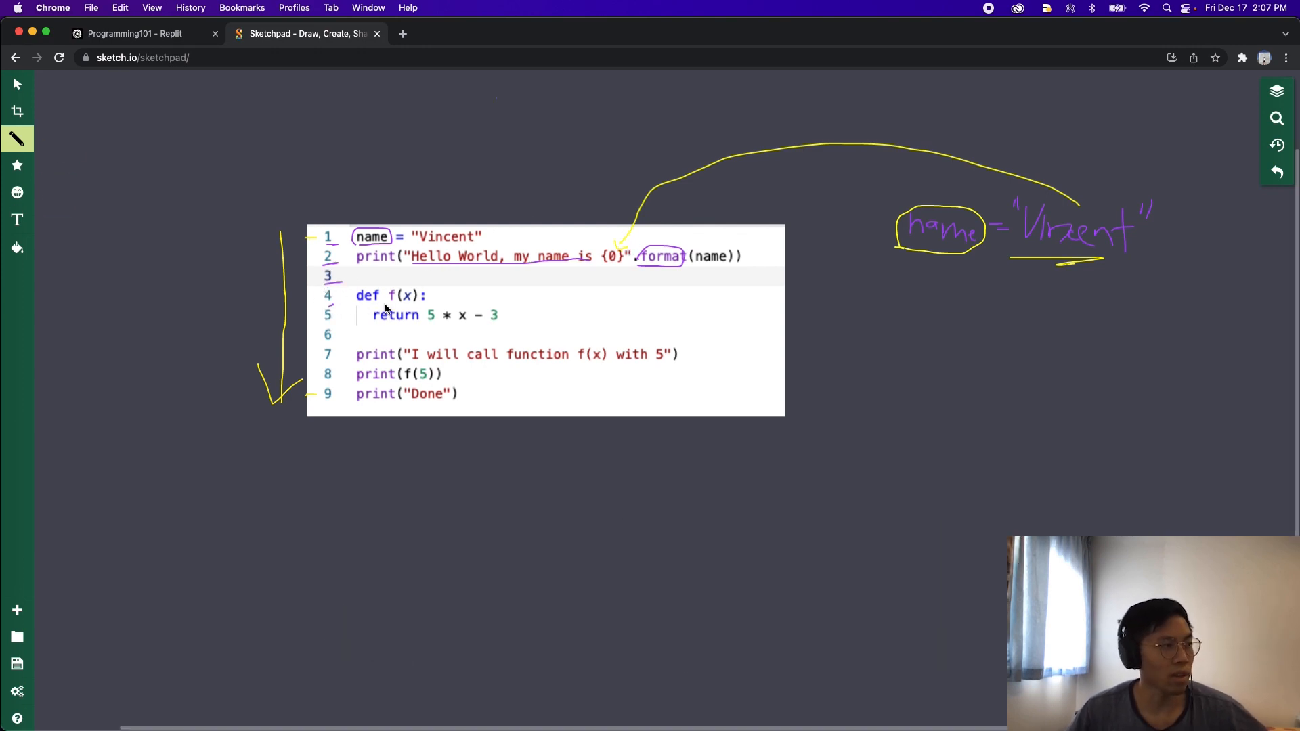
pyautogui.moveTo(898, 289)
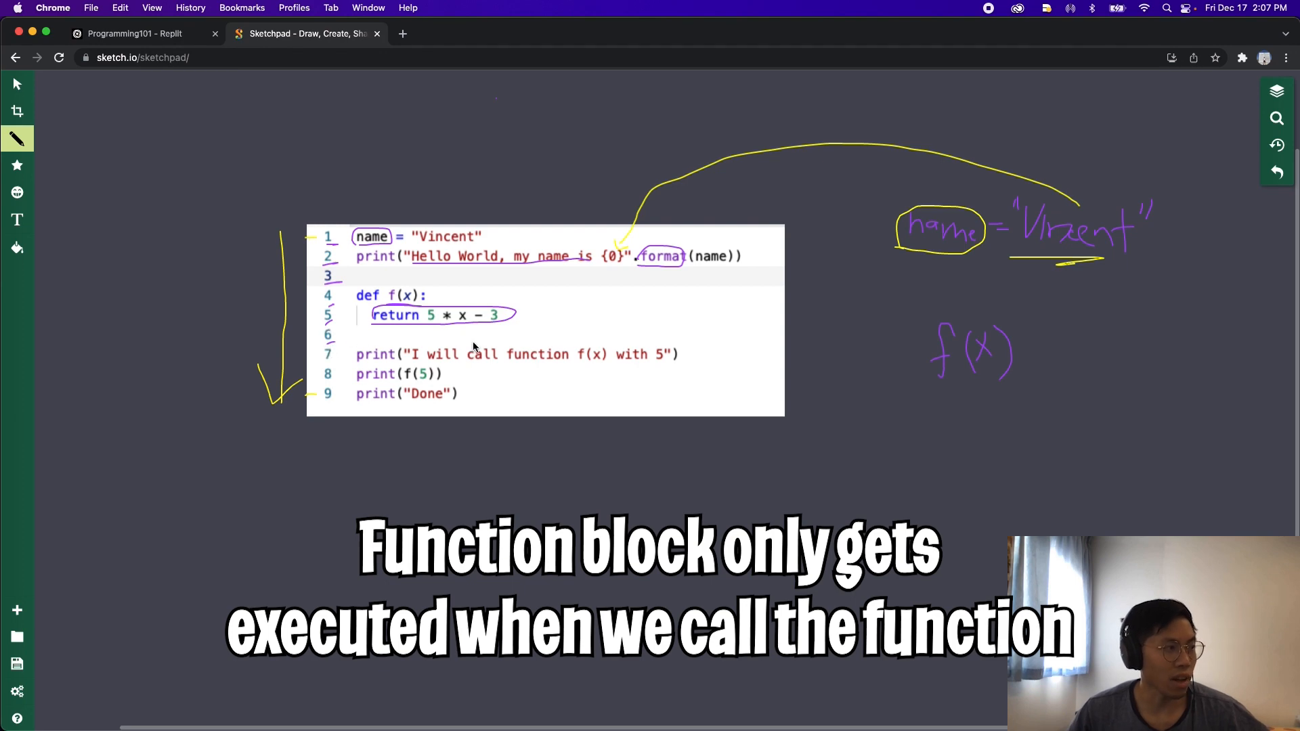
pyautogui.moveTo(439, 359)
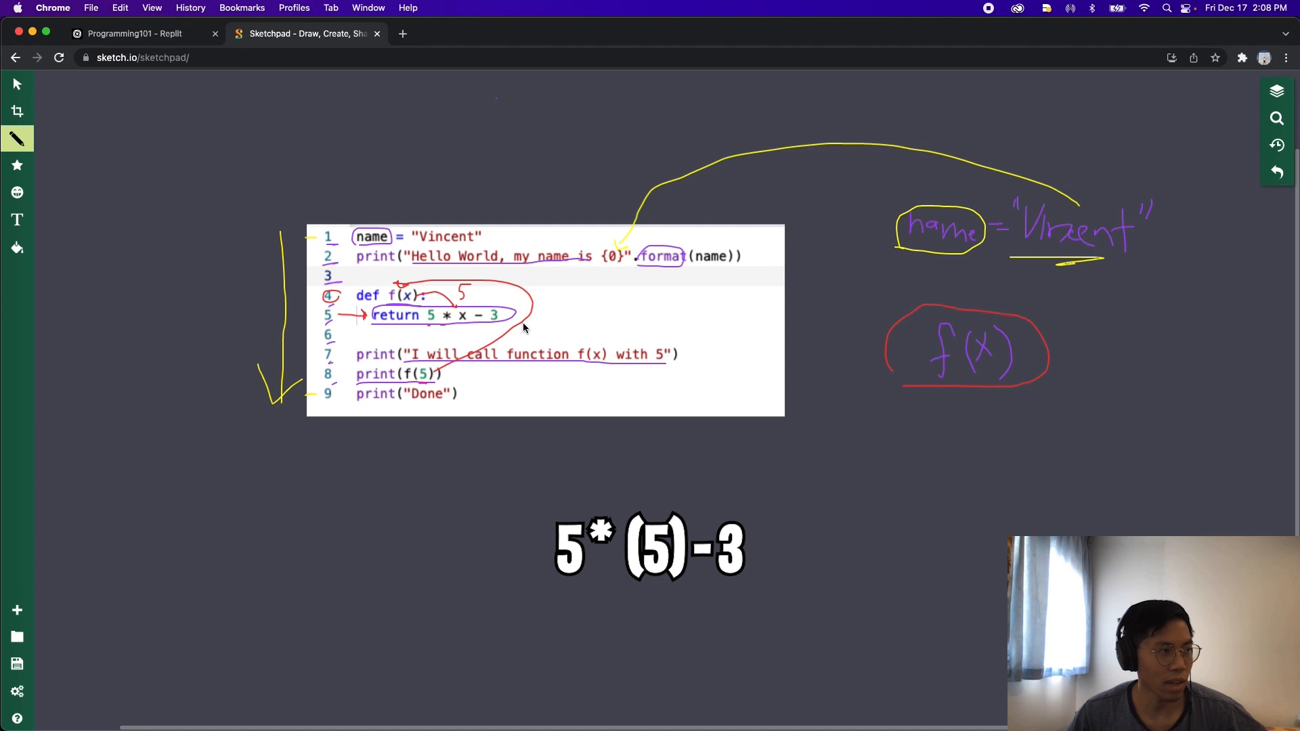
pyautogui.moveTo(504, 302)
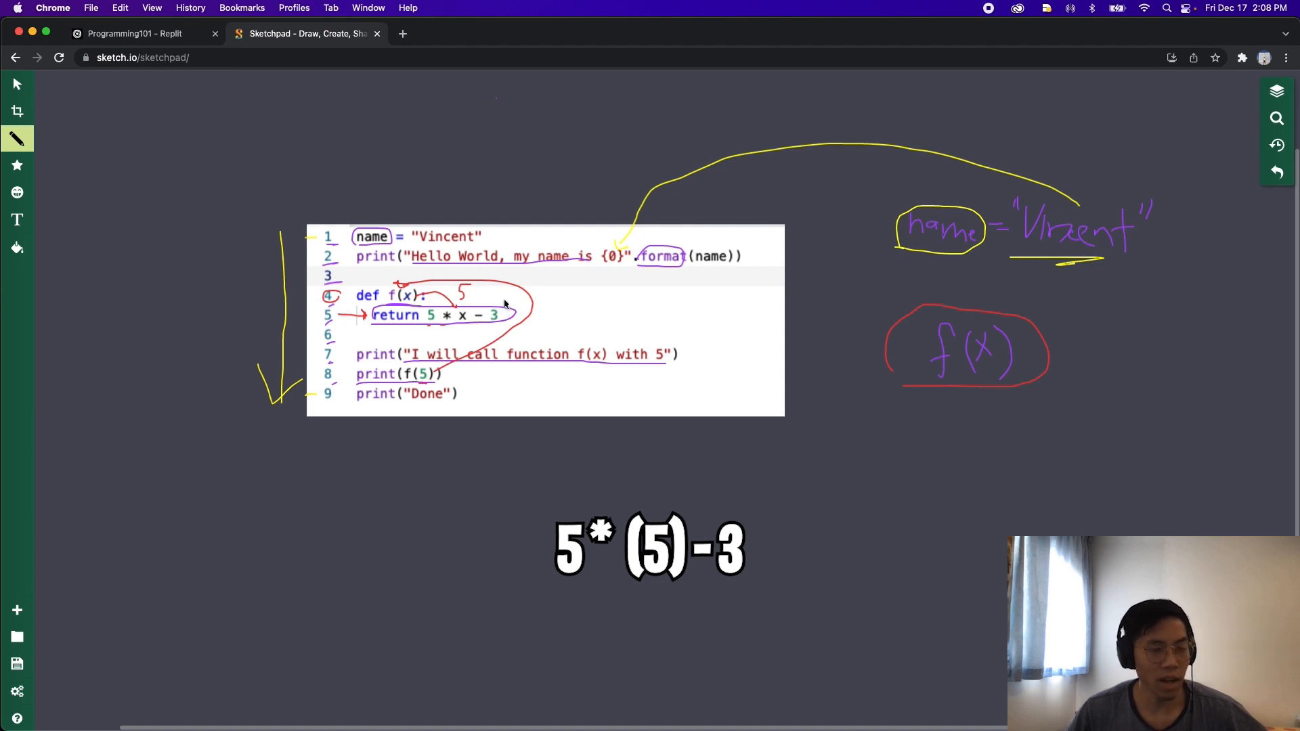
pyautogui.moveTo(473, 325)
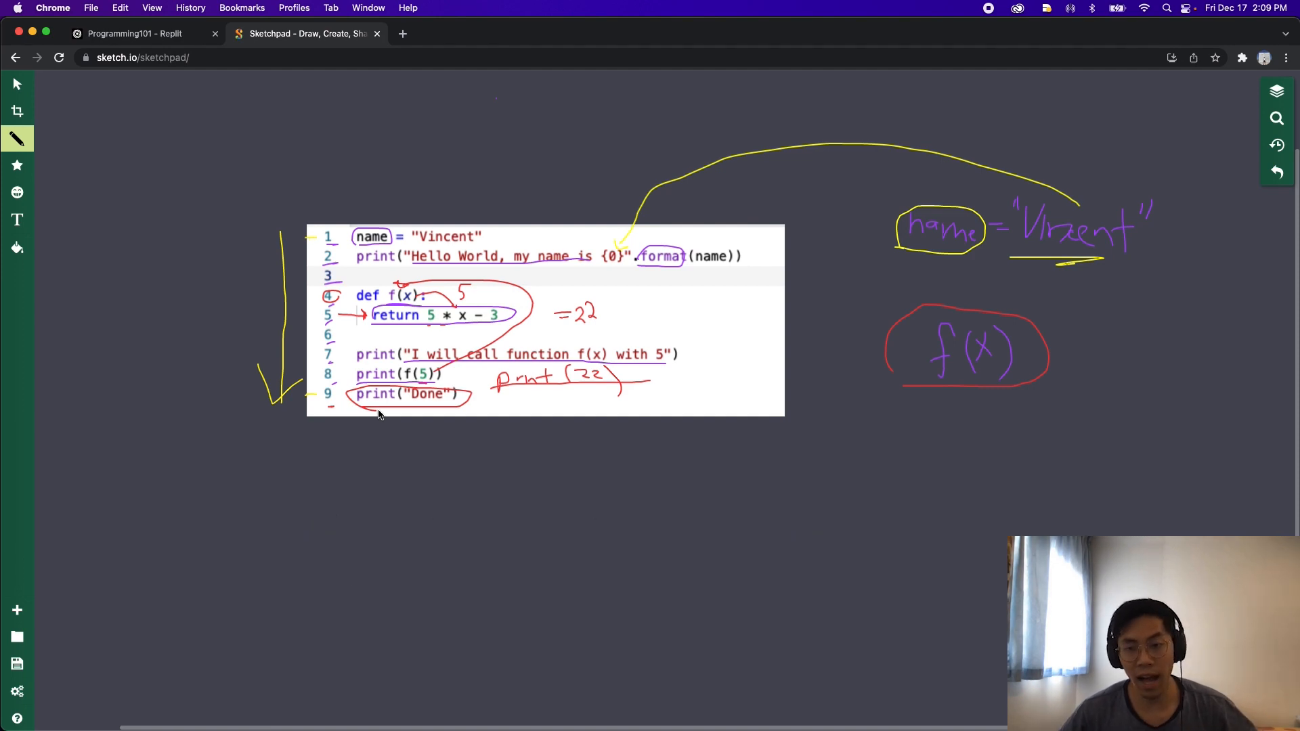
pyautogui.moveTo(490, 472)
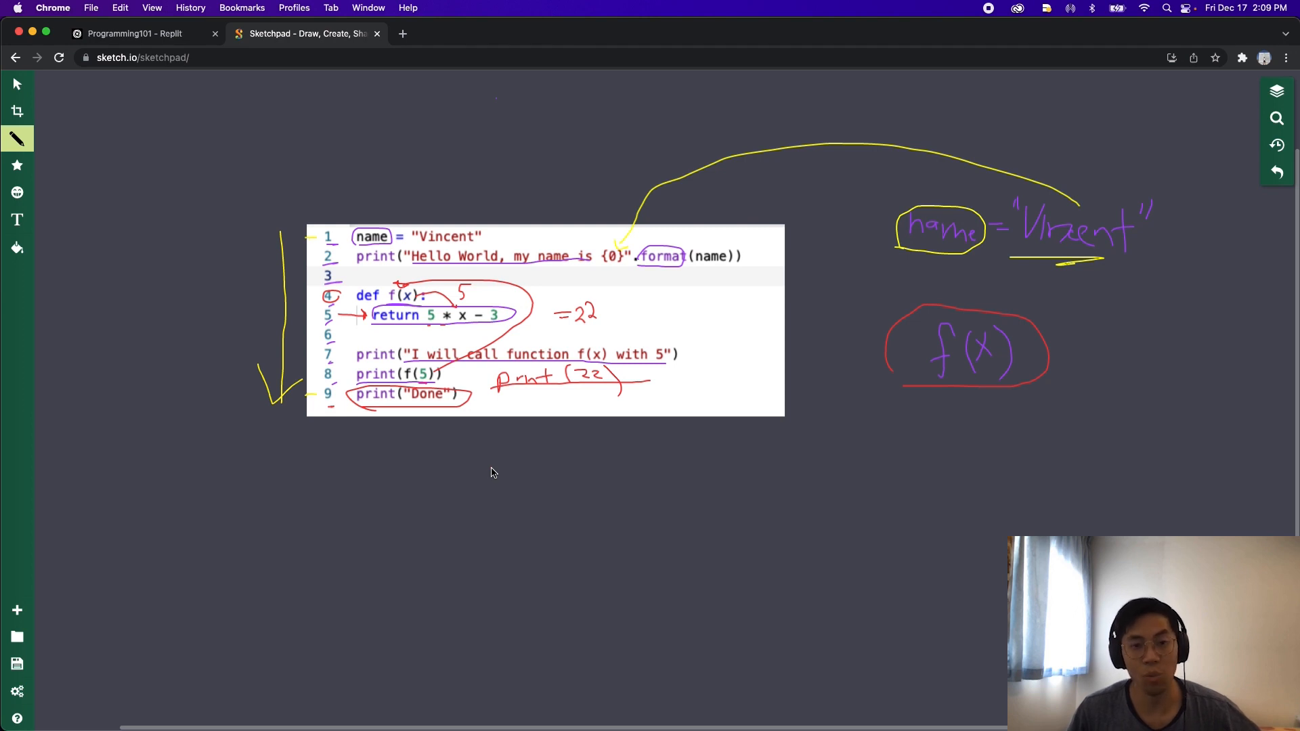
pyautogui.moveTo(486, 468)
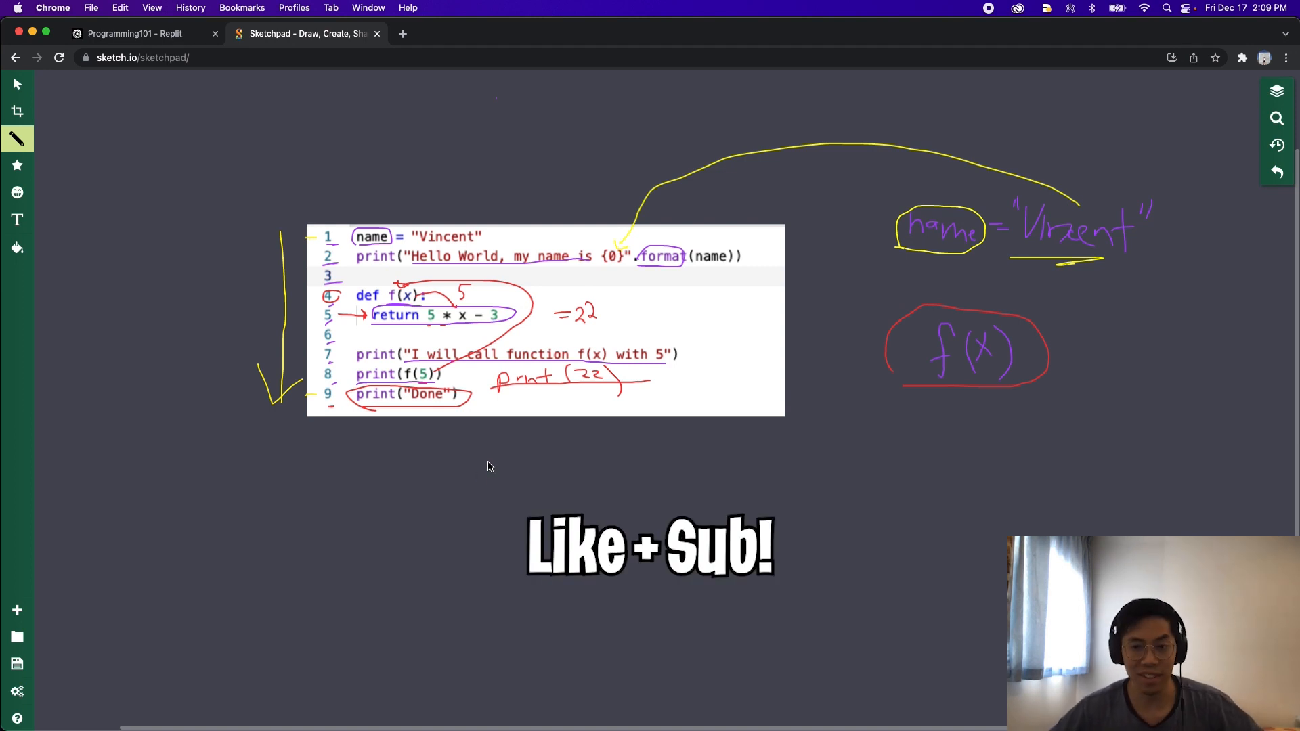
pyautogui.moveTo(774, 471)
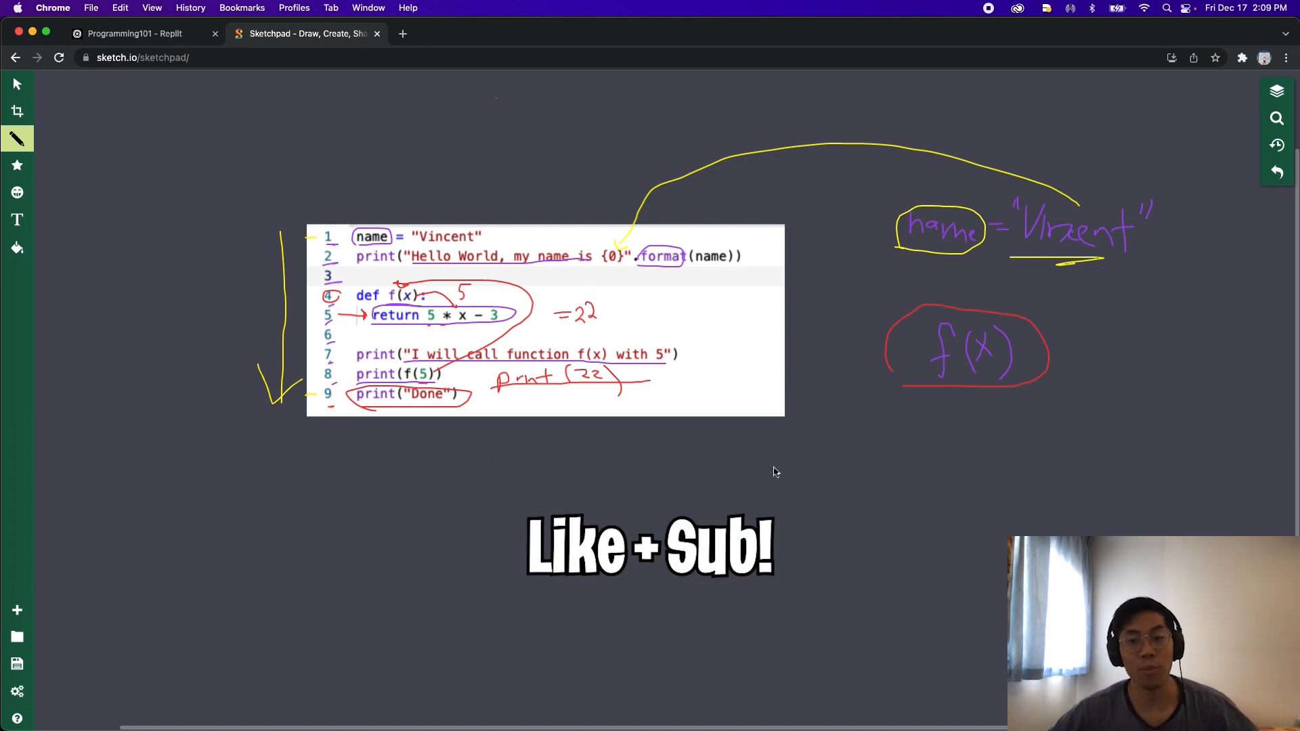